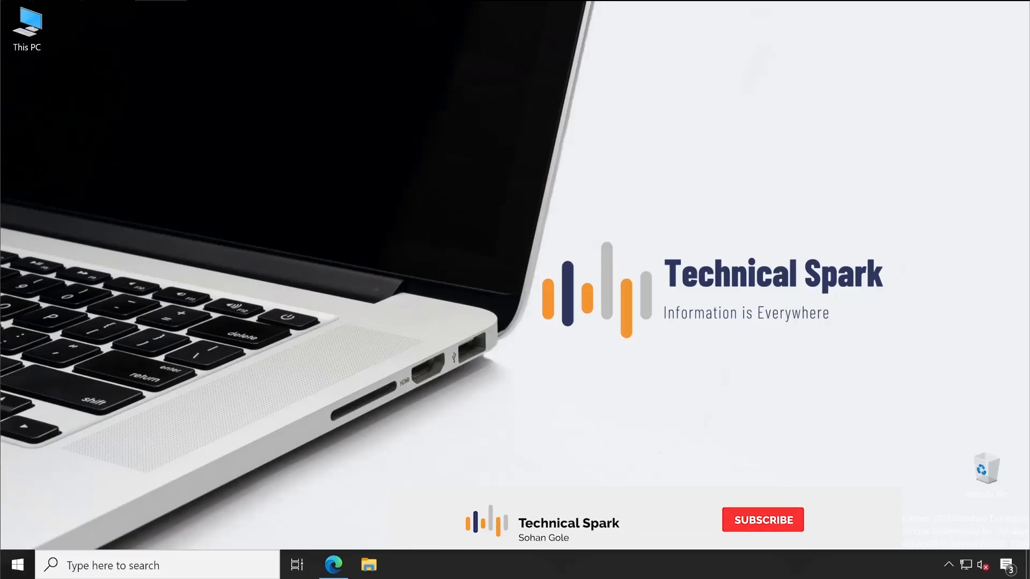
# Show the Technical Spark channel in Edge and scroll its Trellix, Trend Micro and Server Knowledge playlists.
pyautogui.click(761, 519)
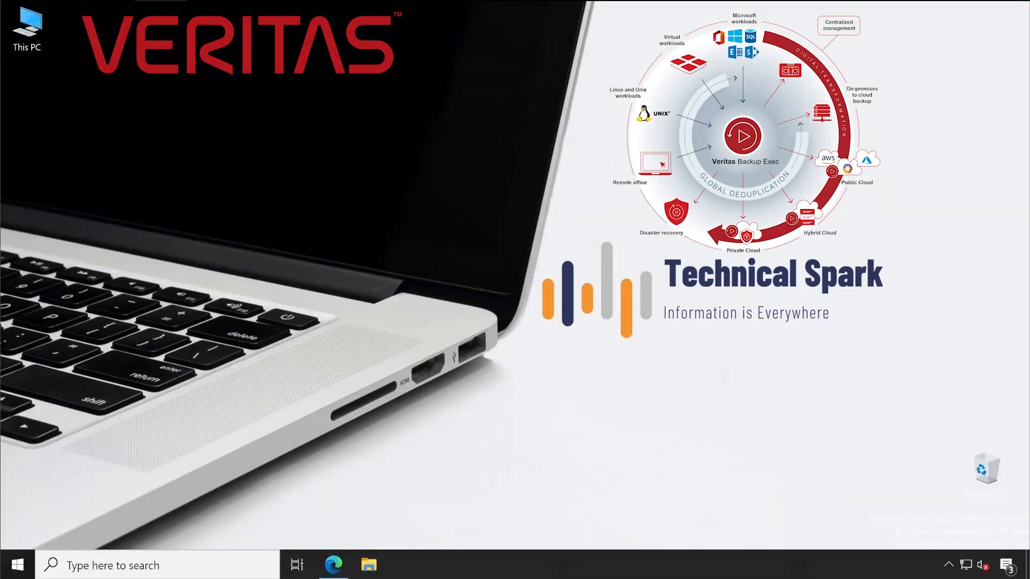
pyautogui.click(333, 565)
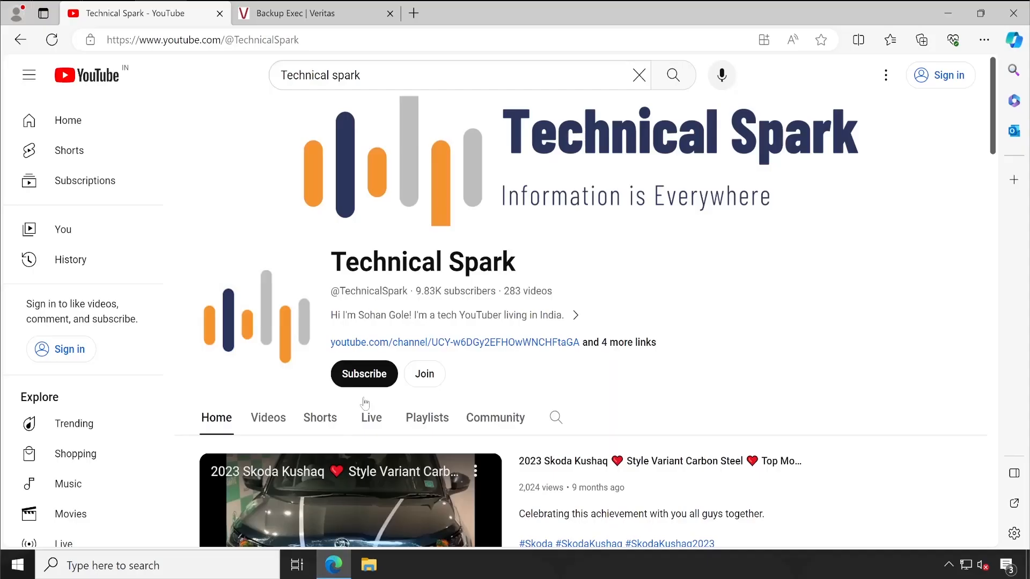
pyautogui.scroll(-3)
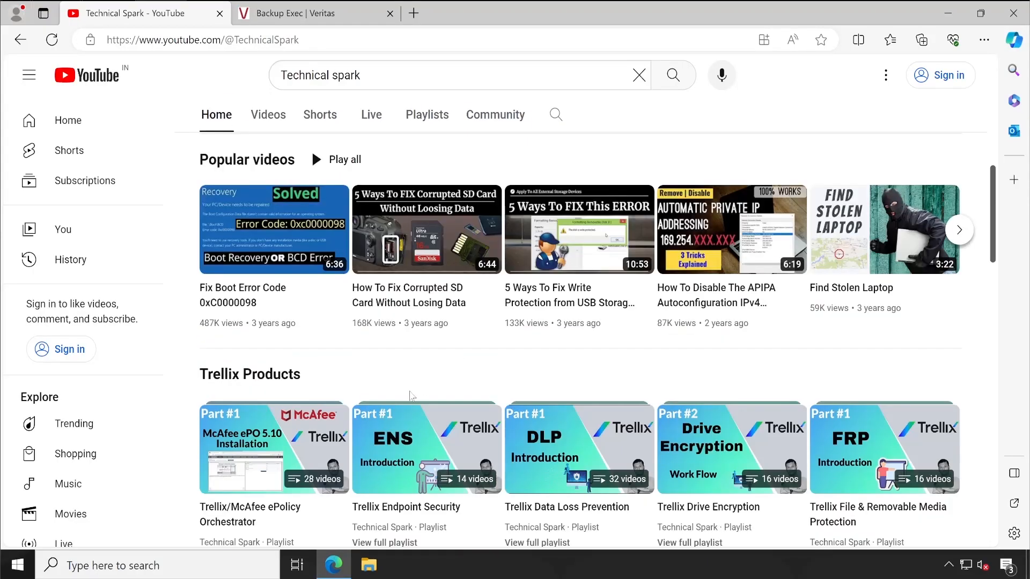
pyautogui.scroll(-3)
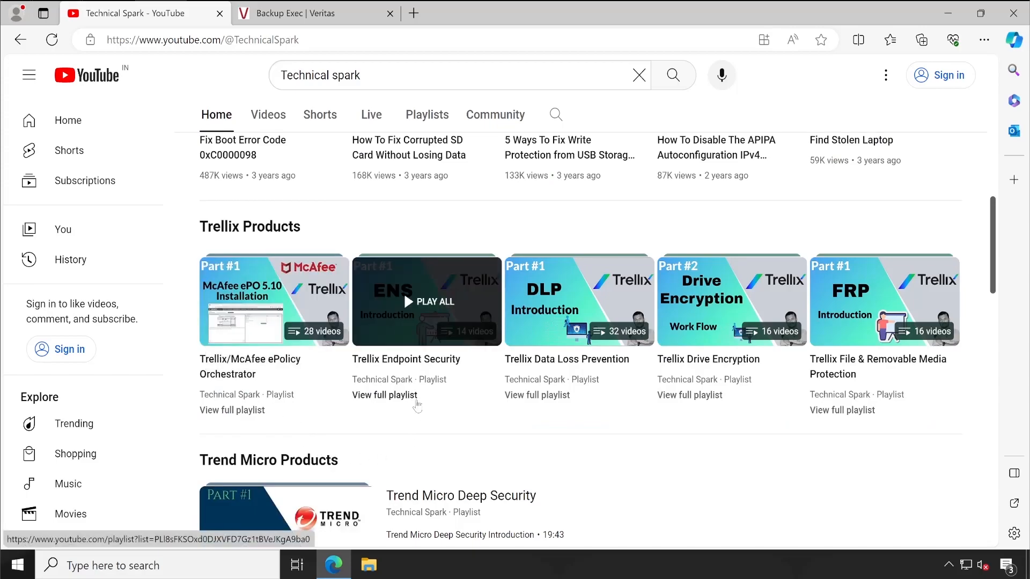
pyautogui.moveTo(928, 399)
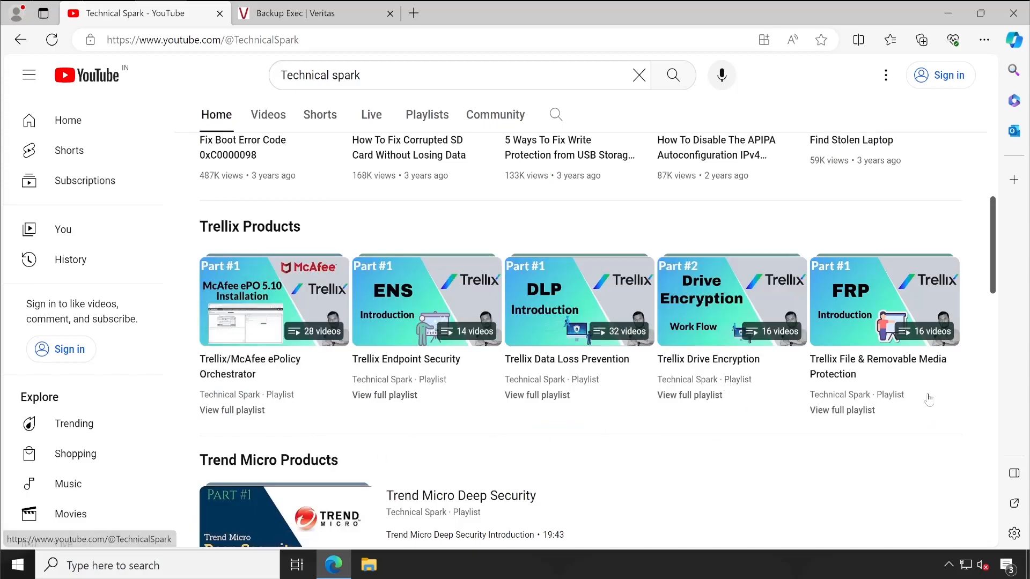
pyautogui.scroll(-3)
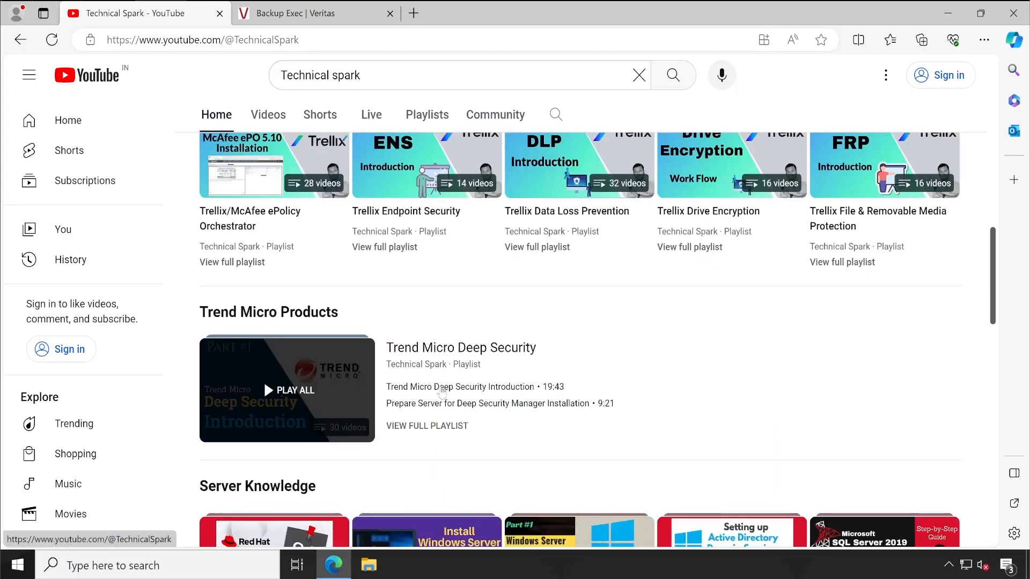
pyautogui.scroll(-3)
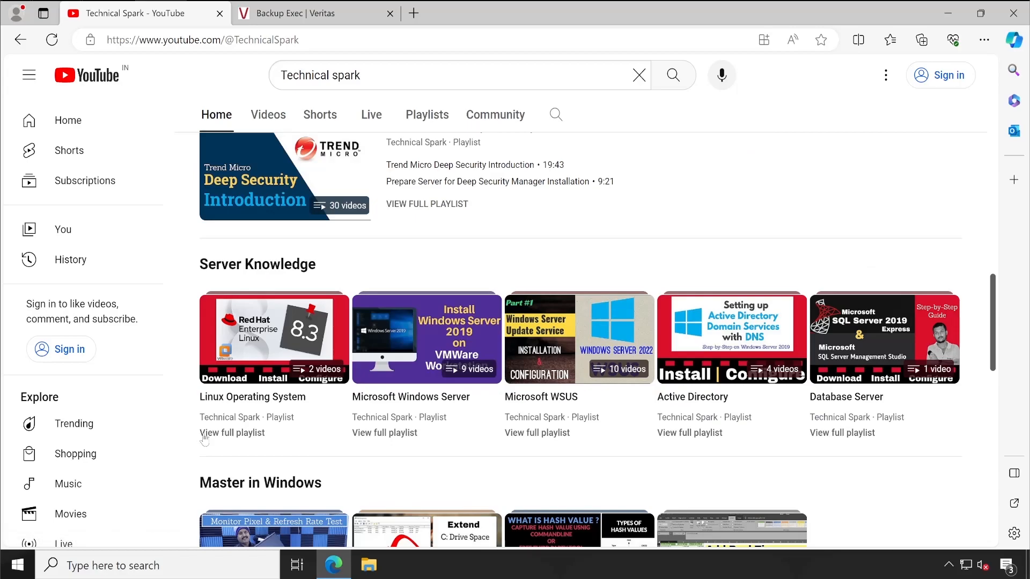
pyautogui.moveTo(578, 338)
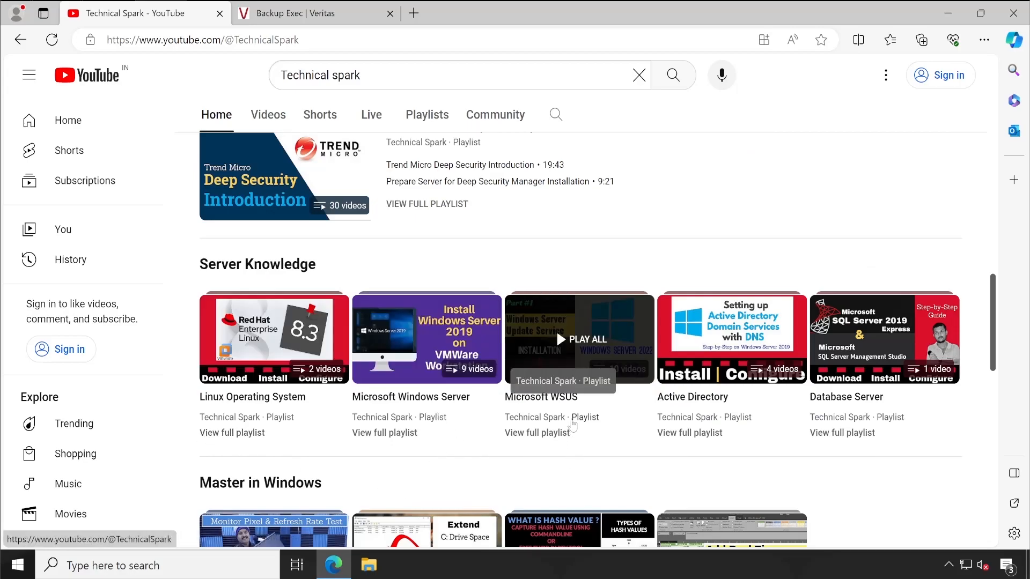
pyautogui.moveTo(730, 338)
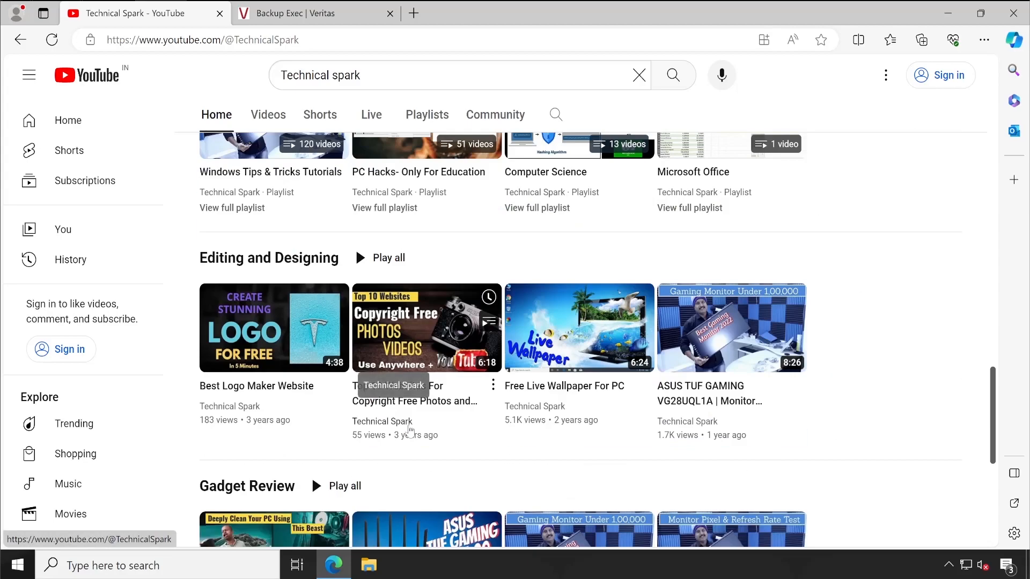
pyautogui.scroll(3)
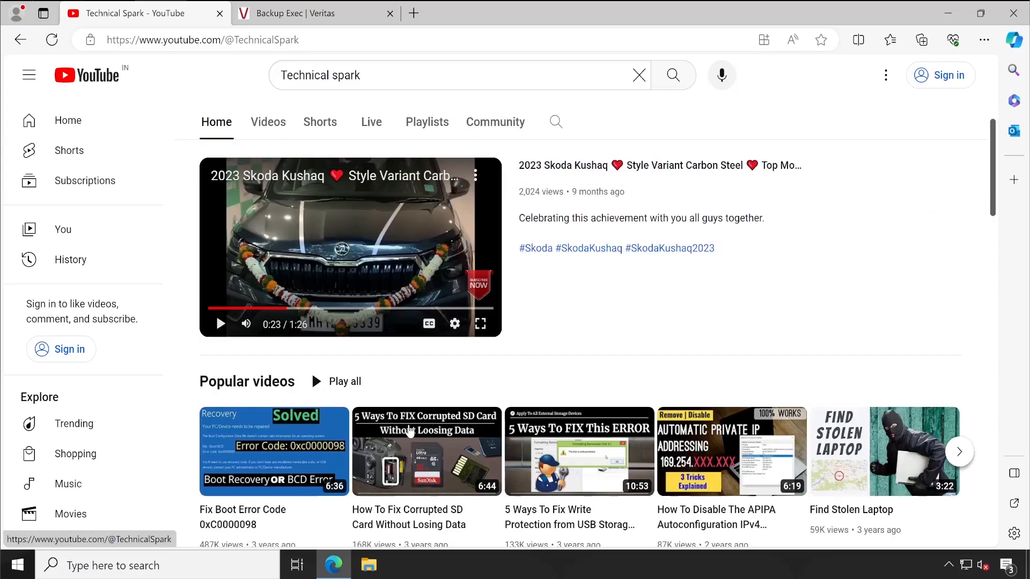
pyautogui.scroll(-3)
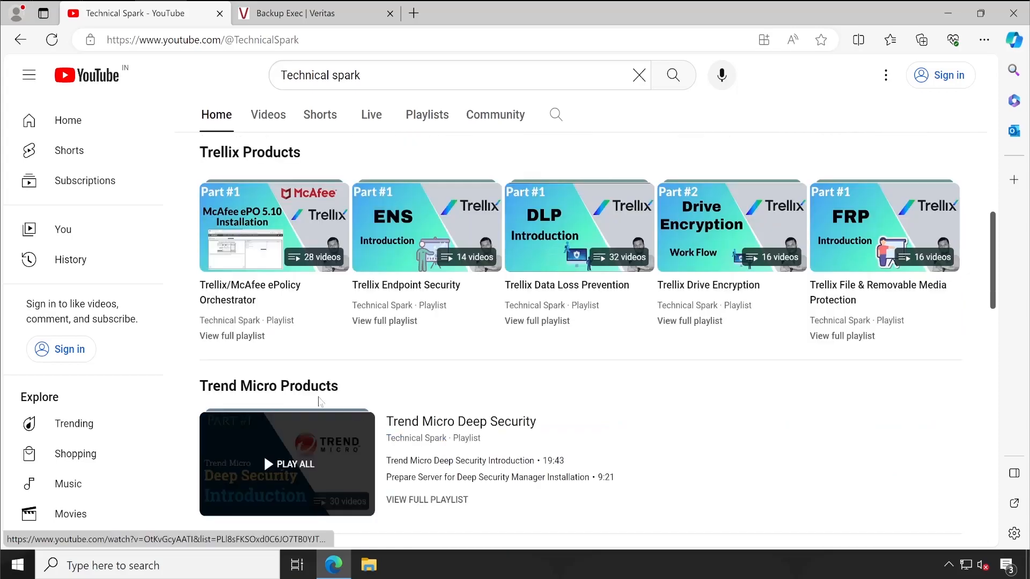
pyautogui.moveTo(406, 379)
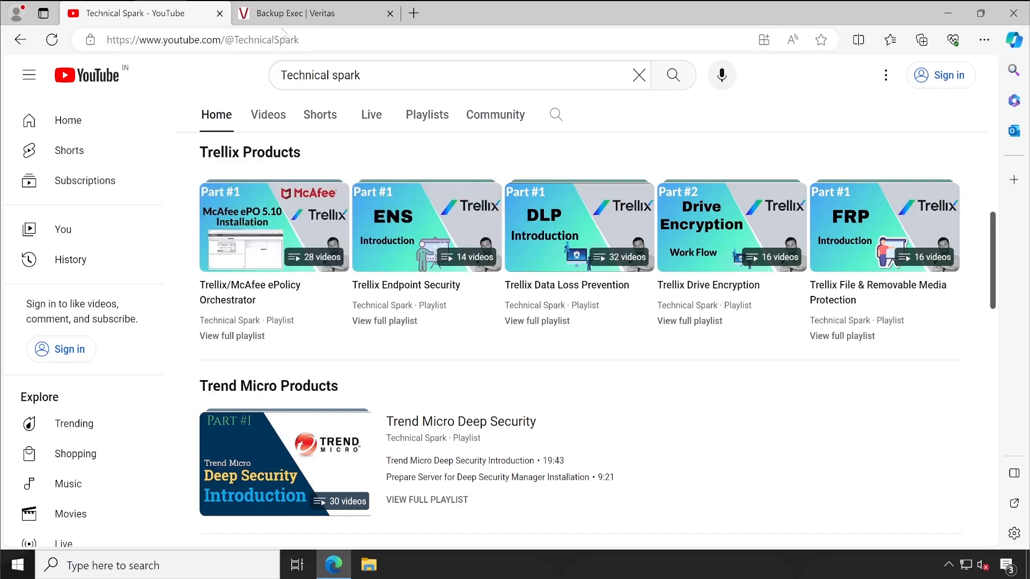
# Switch to the 'Backup Exec | Veritas' tab showing the product page.
pyautogui.click(315, 13)
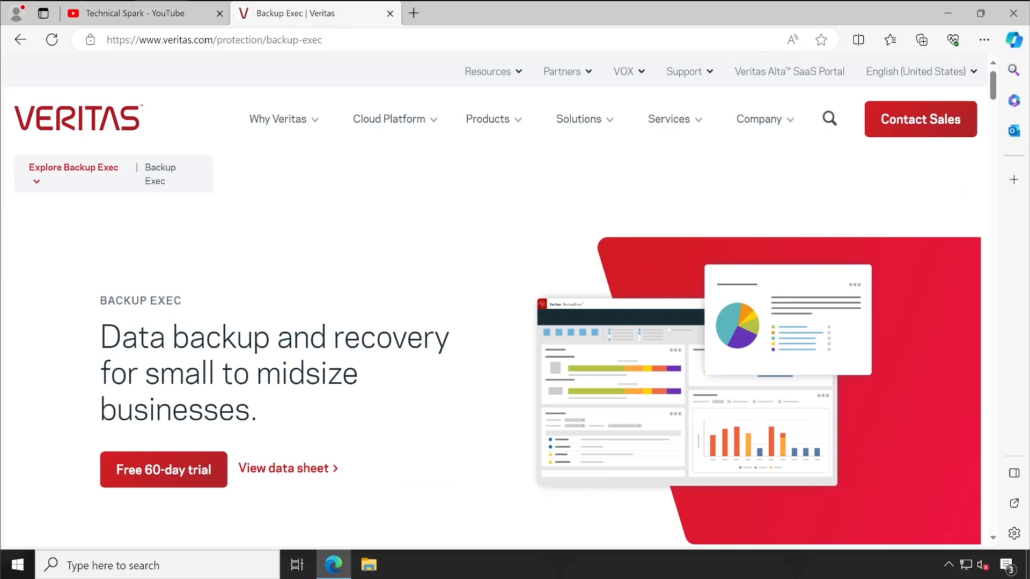
pyautogui.moveTo(344, 311)
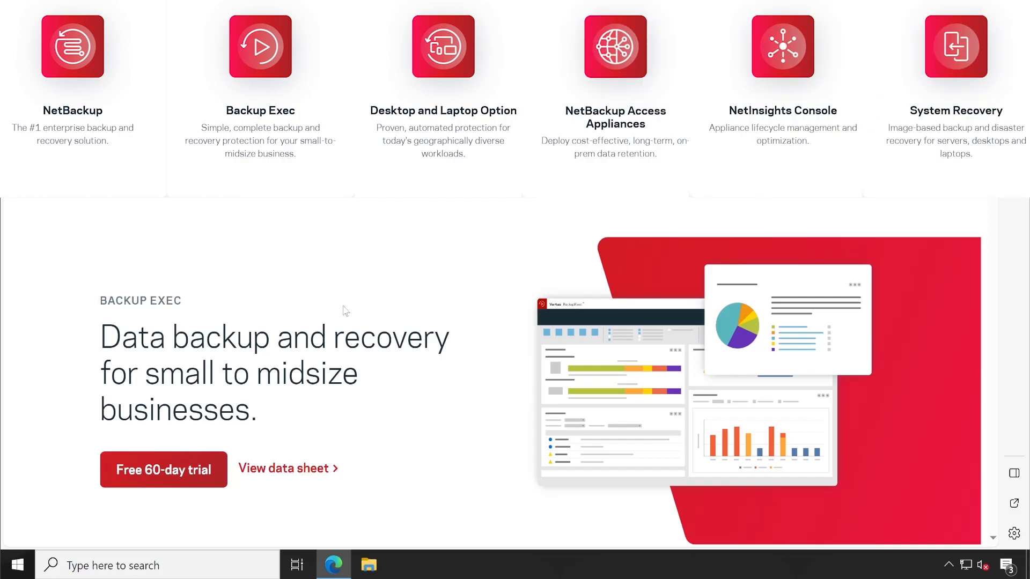
pyautogui.scroll(-3)
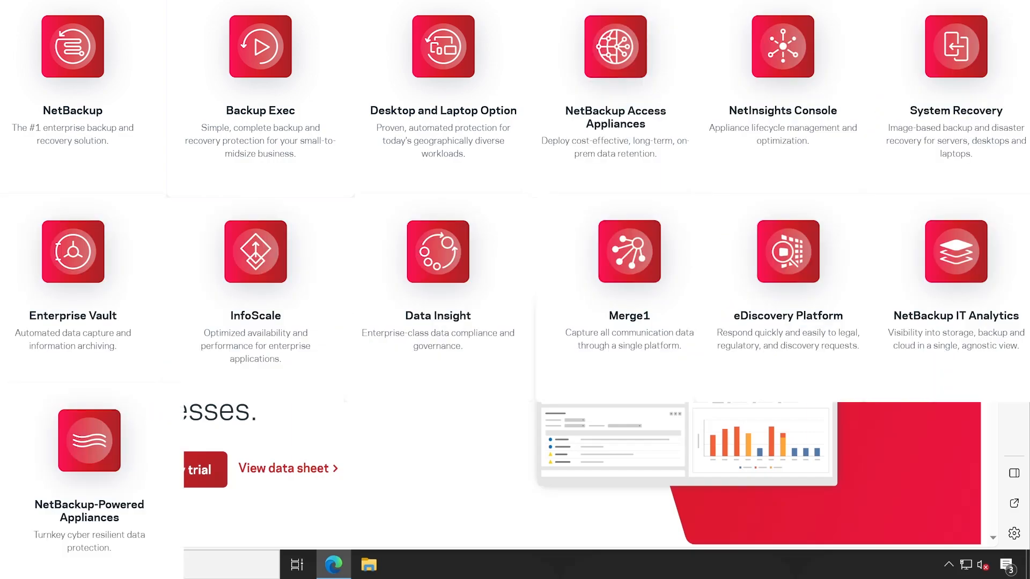
pyautogui.click(259, 46)
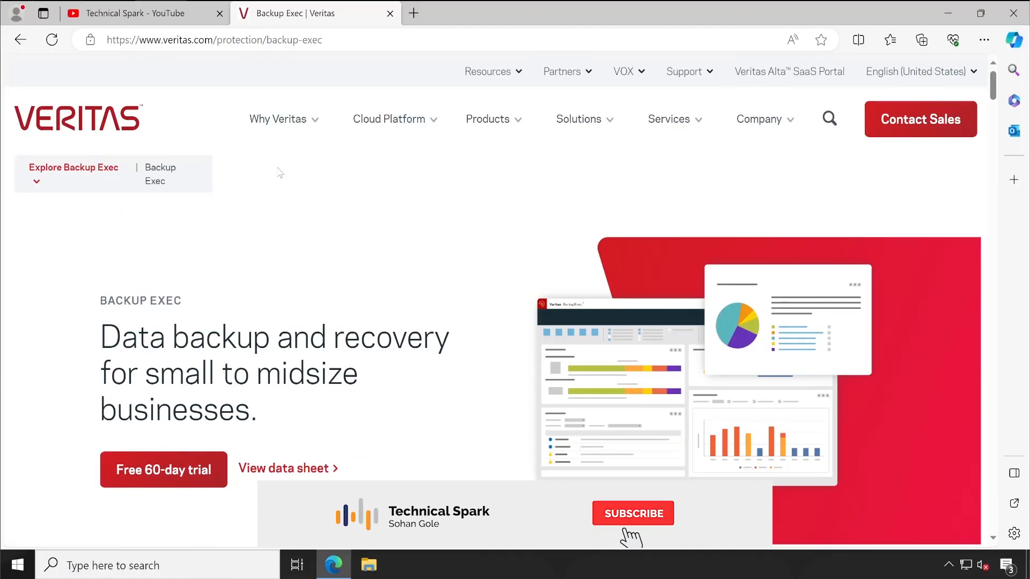
# Keep the Backup Exec product page in view with its small-to-midsize business headline.
pyautogui.click(632, 512)
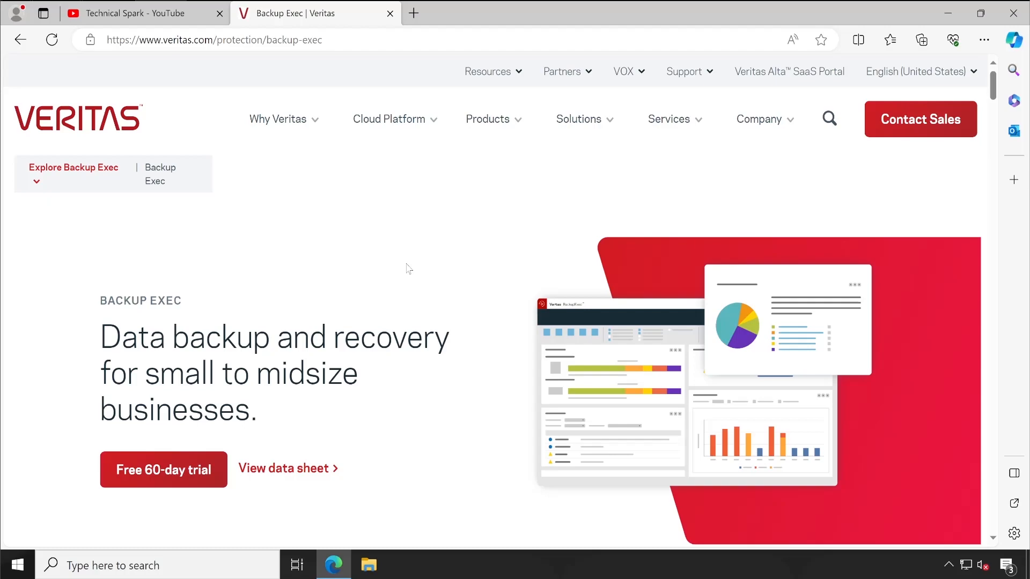
pyautogui.moveTo(268, 211)
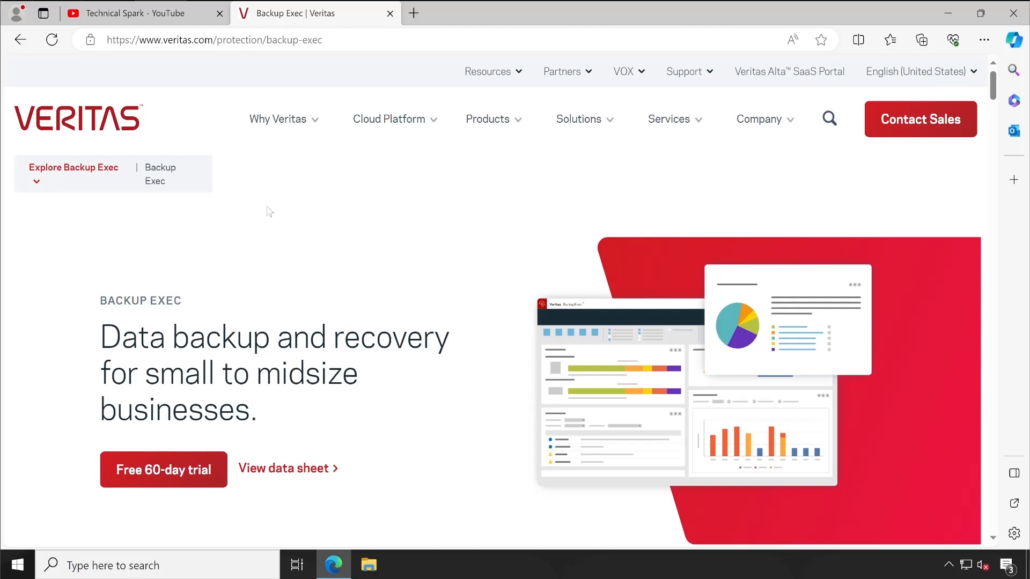
pyautogui.moveTo(263, 214)
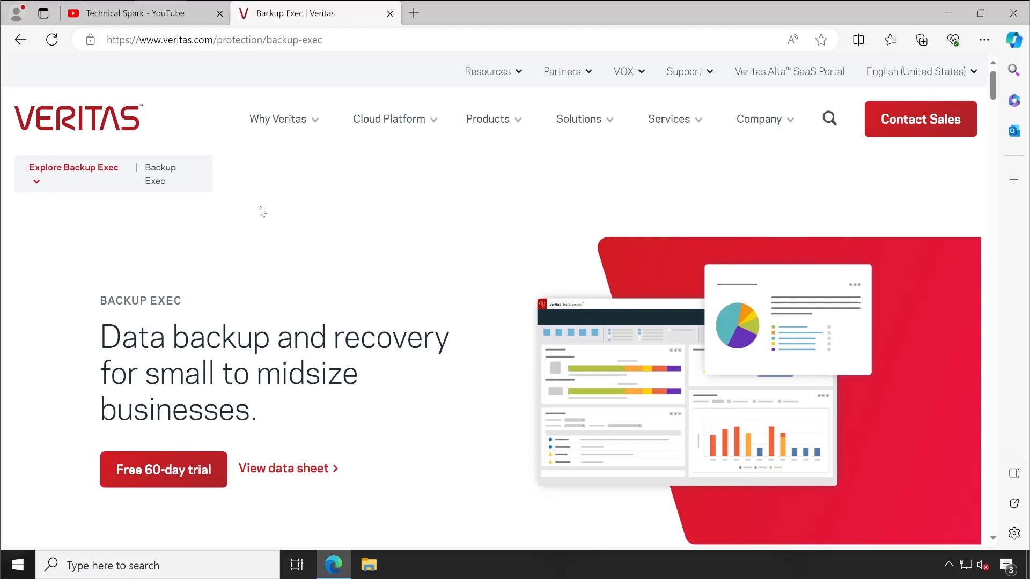
pyautogui.moveTo(312, 221)
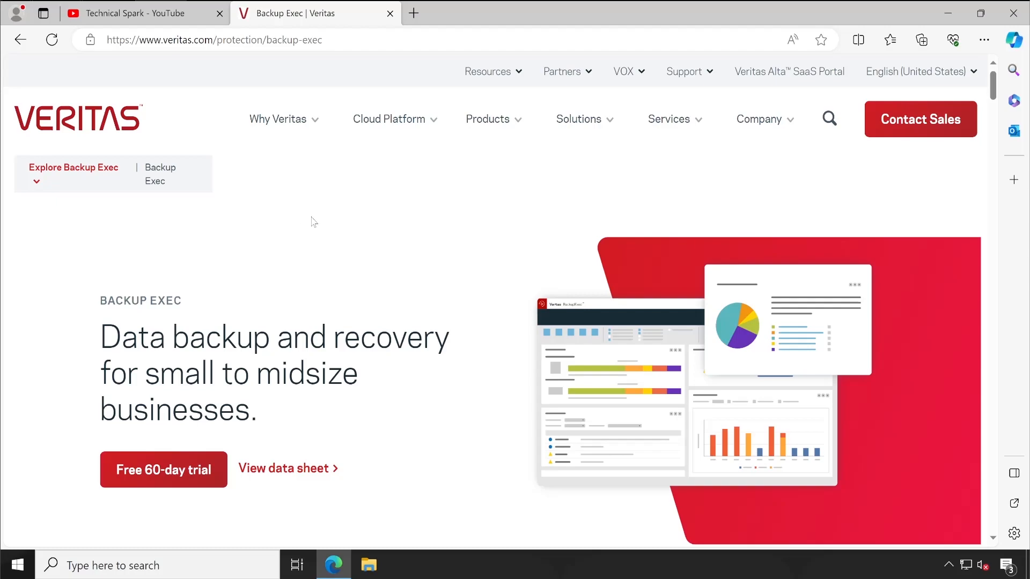
pyautogui.moveTo(168, 279)
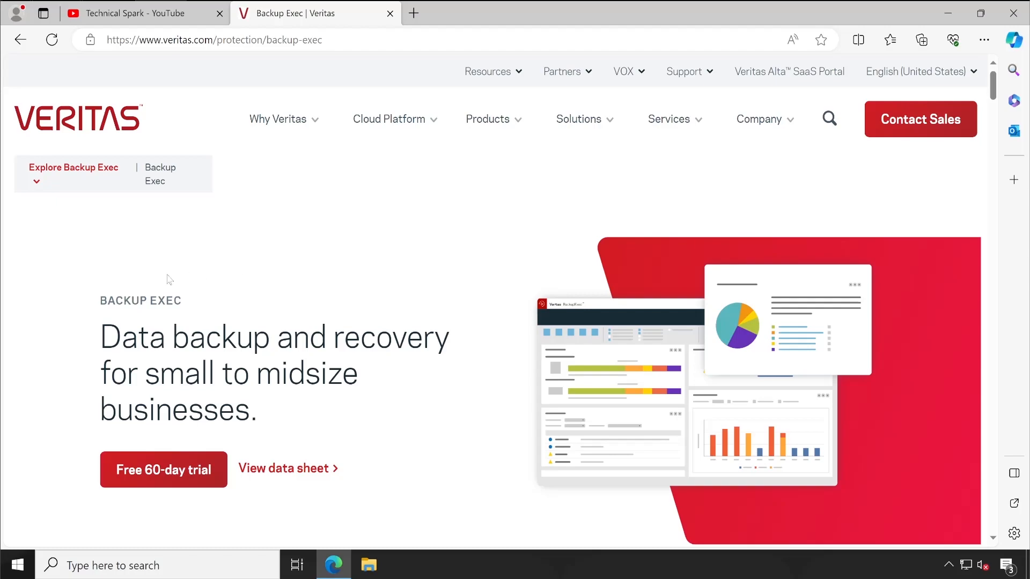
pyautogui.moveTo(22, 230)
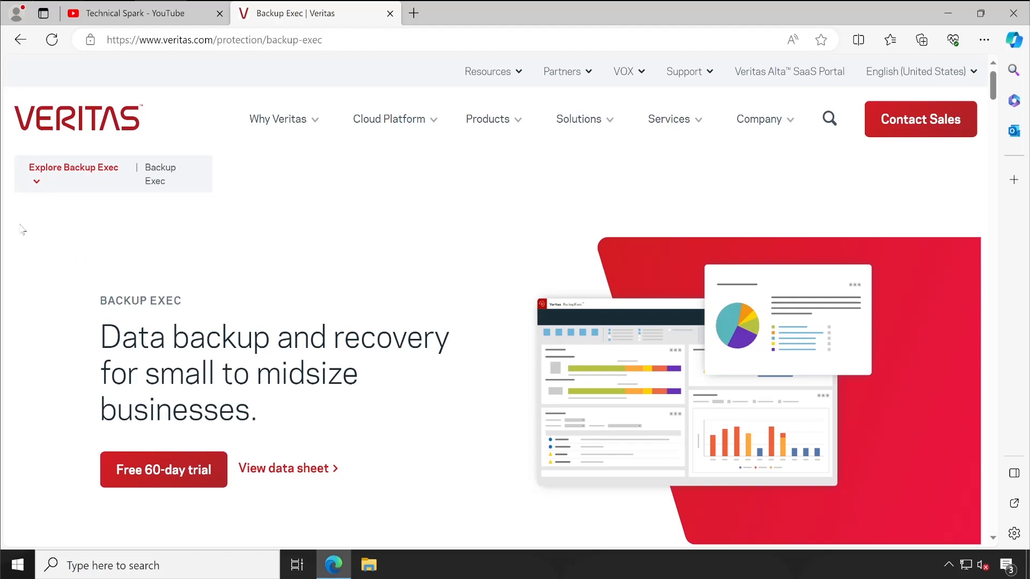
pyautogui.moveTo(291, 192)
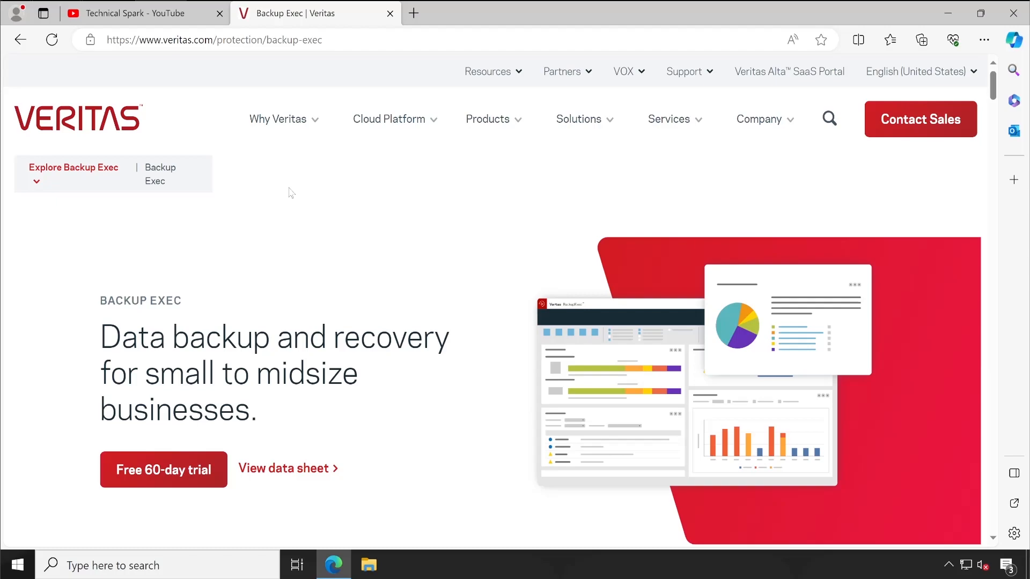
pyautogui.moveTo(524, 344)
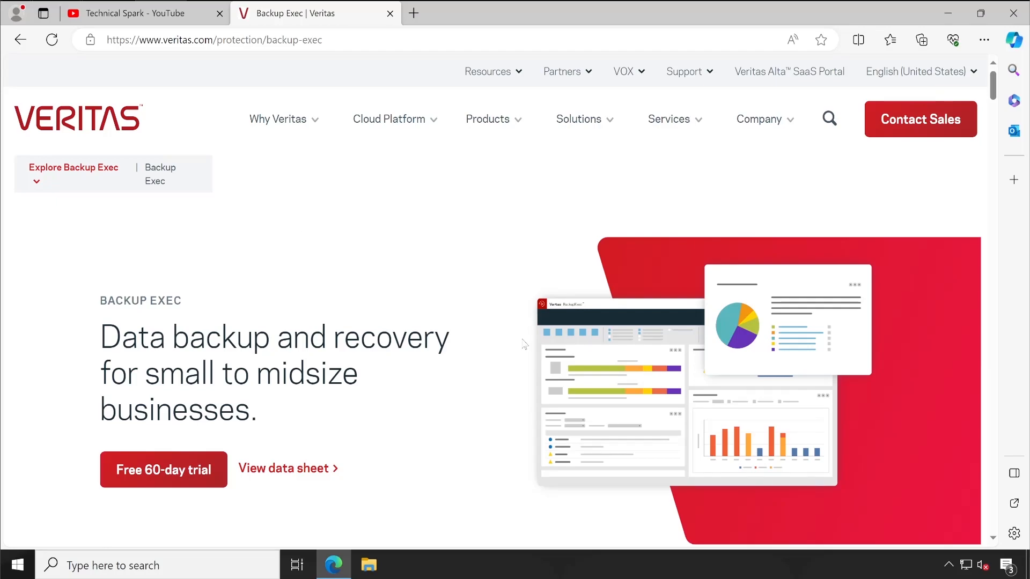
pyautogui.moveTo(410, 272)
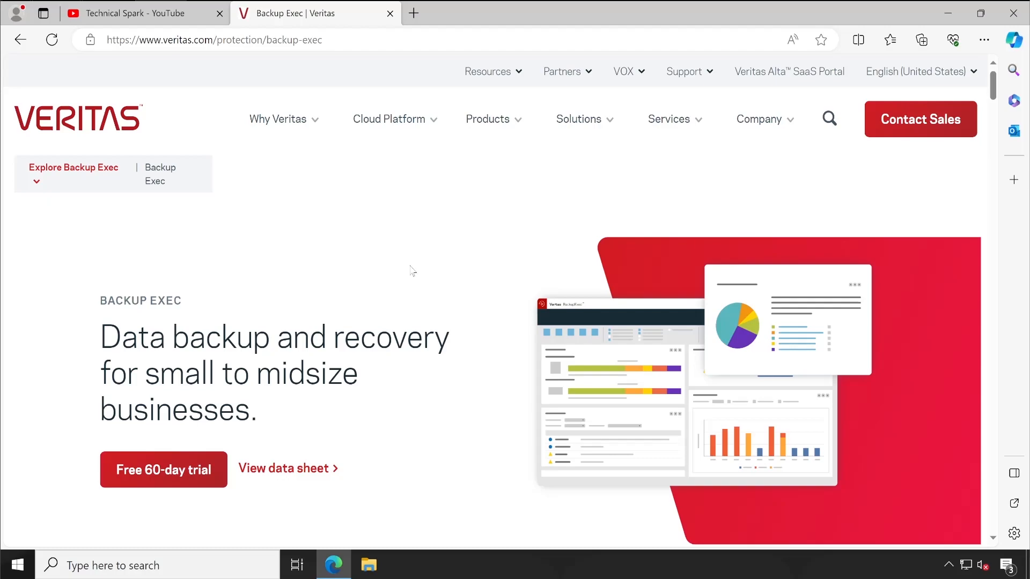
pyautogui.moveTo(451, 229)
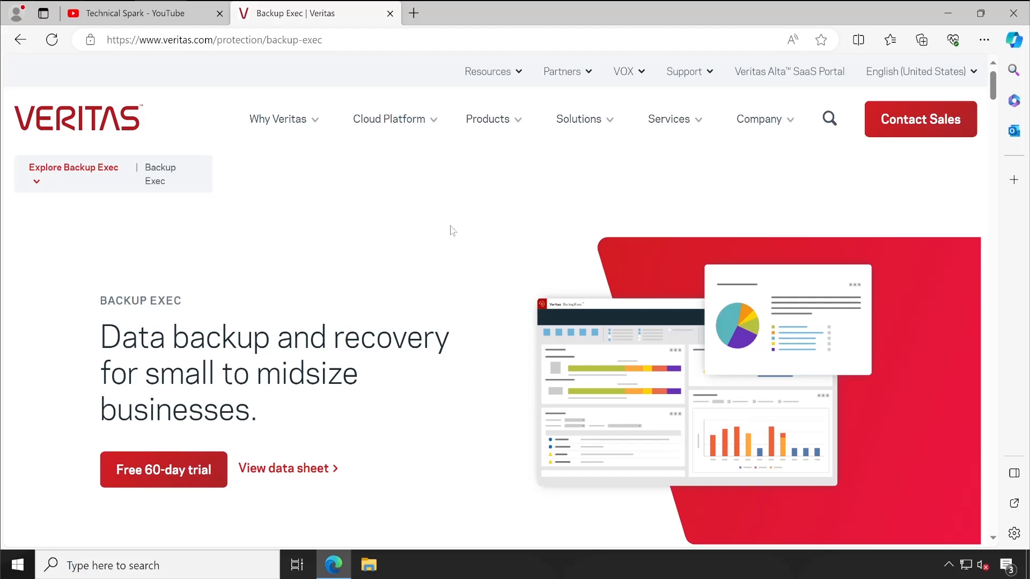
# Scroll down the Backup Exec page through testimonials, leadership badges and the white paper section.
pyautogui.scroll(-3)
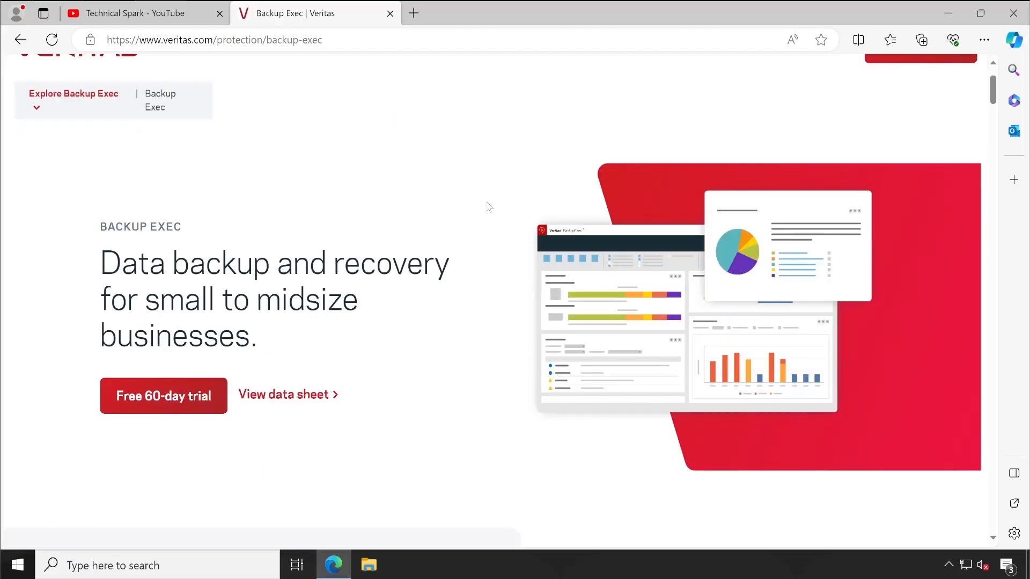
pyautogui.moveTo(483, 241)
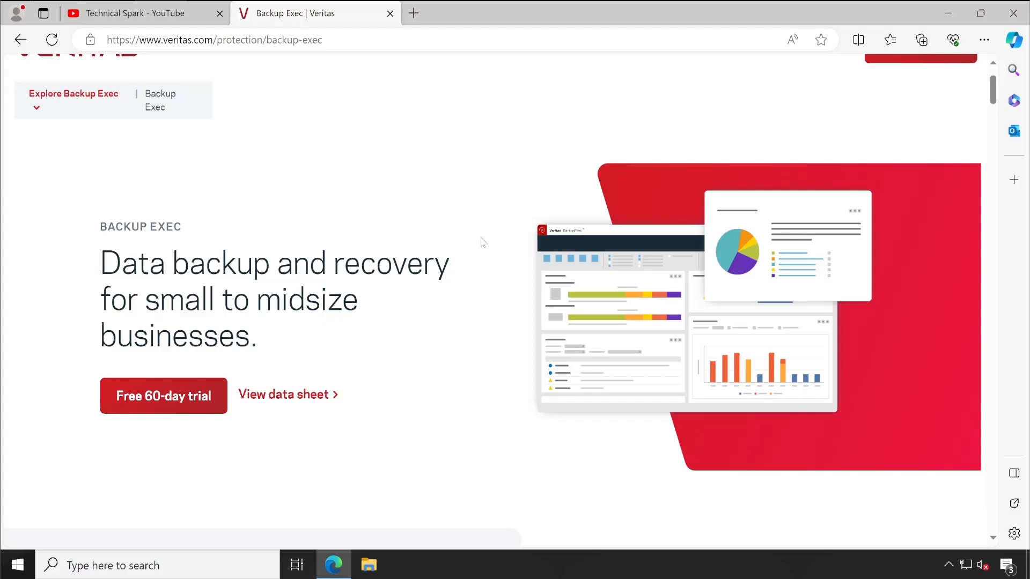
pyautogui.moveTo(364, 324)
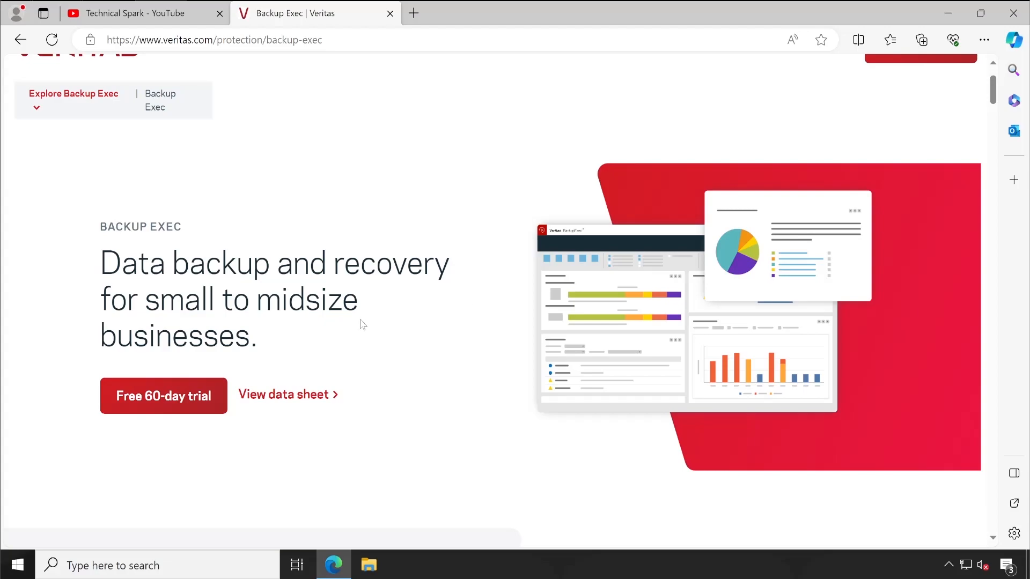
pyautogui.moveTo(404, 194)
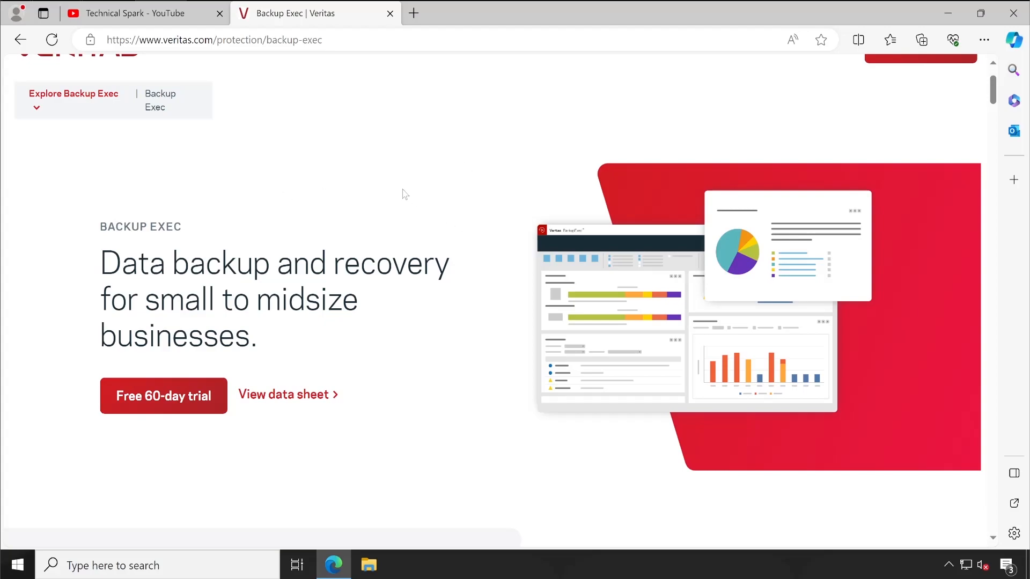
pyautogui.moveTo(250, 192)
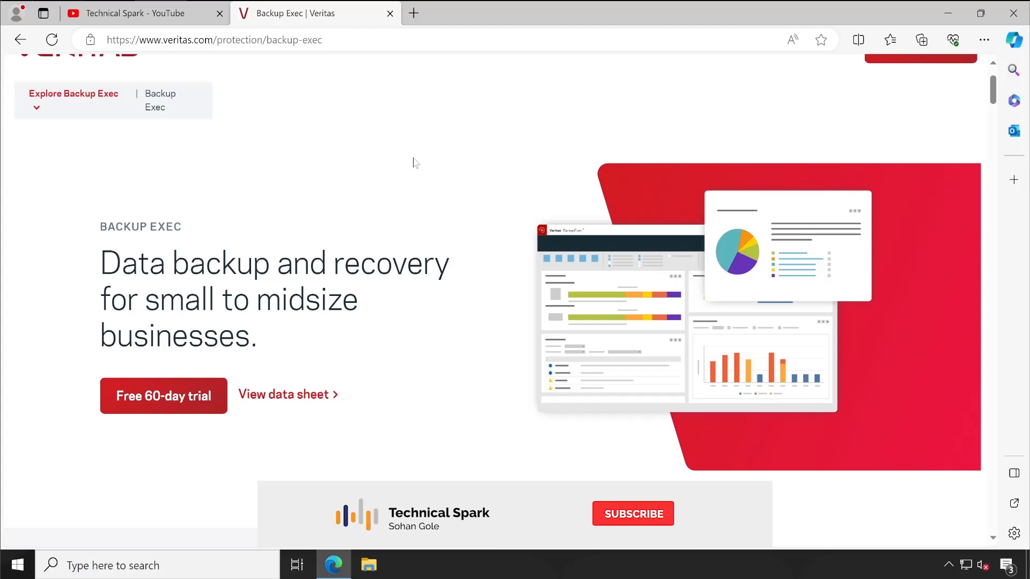
pyautogui.click(631, 514)
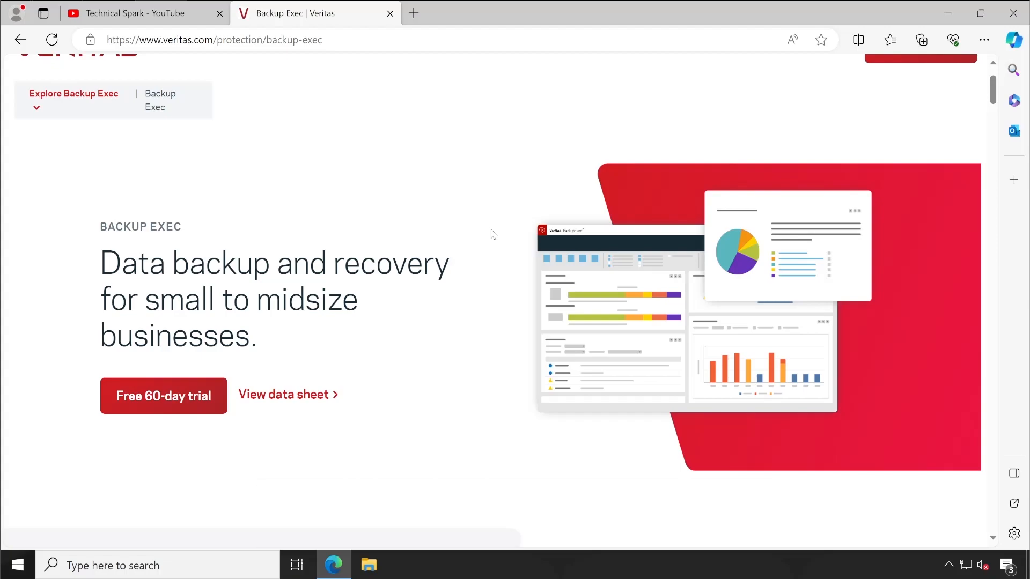
pyautogui.moveTo(406, 154)
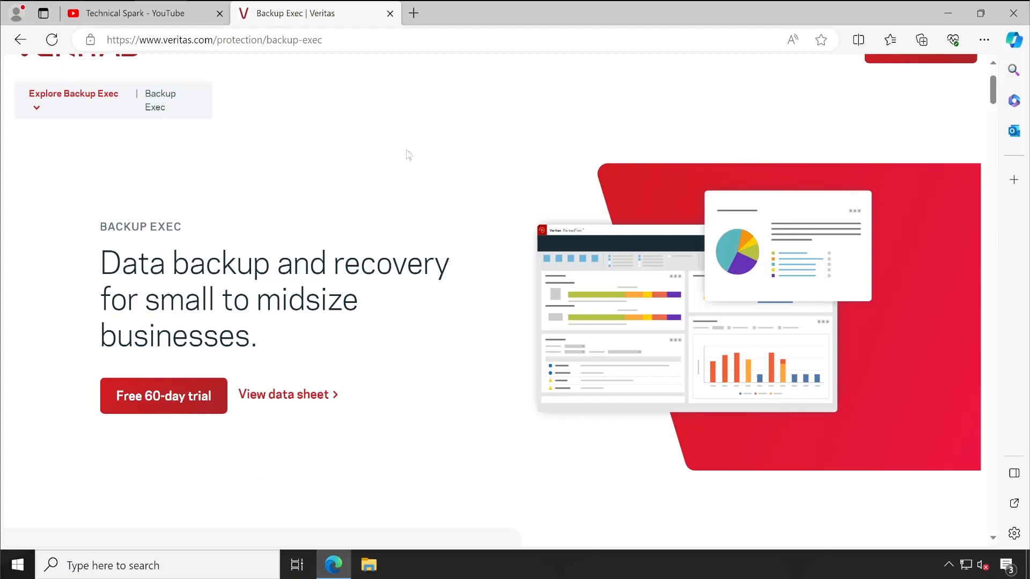
pyautogui.moveTo(427, 124)
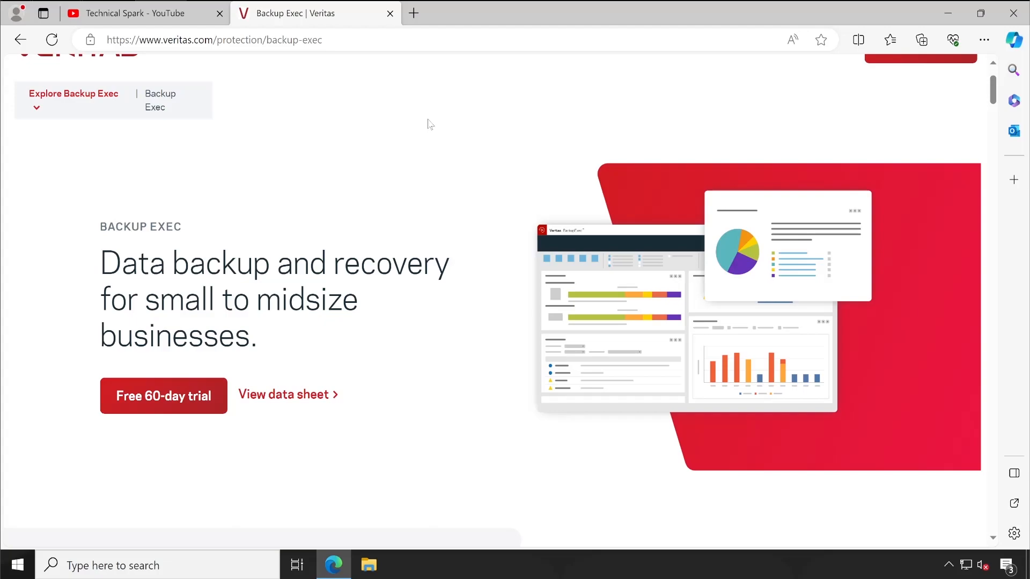
pyautogui.moveTo(382, 174)
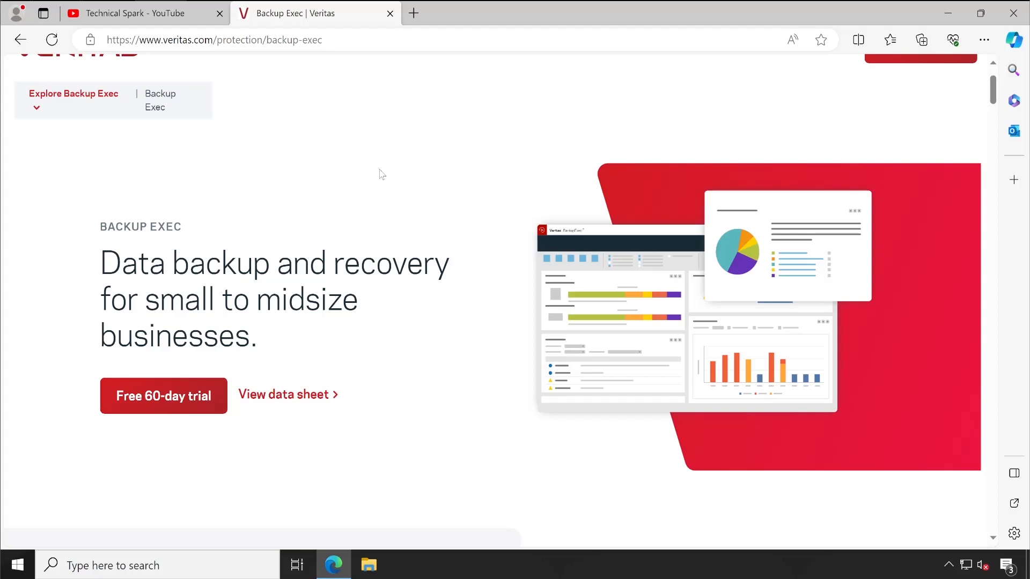
pyautogui.moveTo(498, 232)
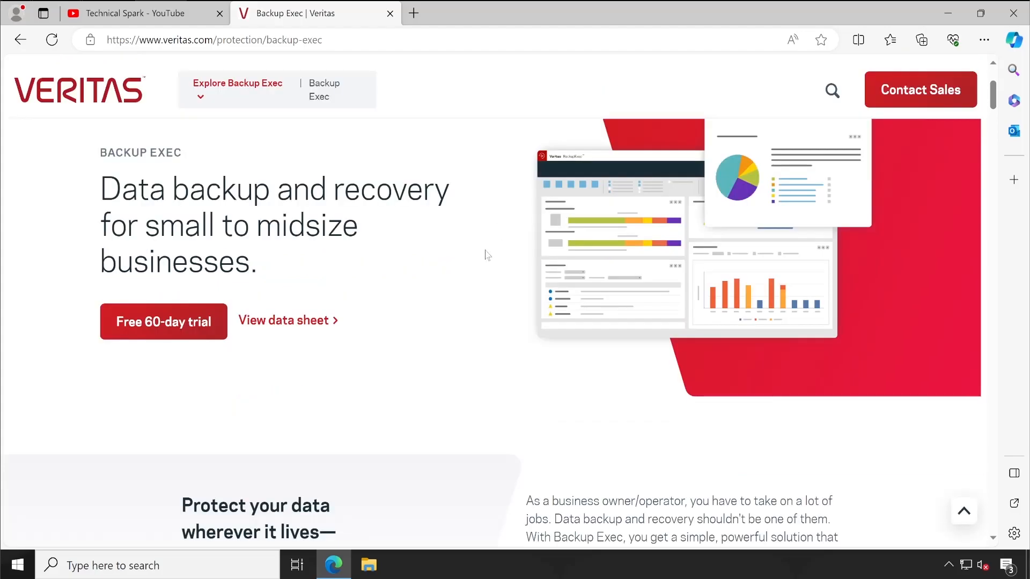
pyautogui.moveTo(481, 256)
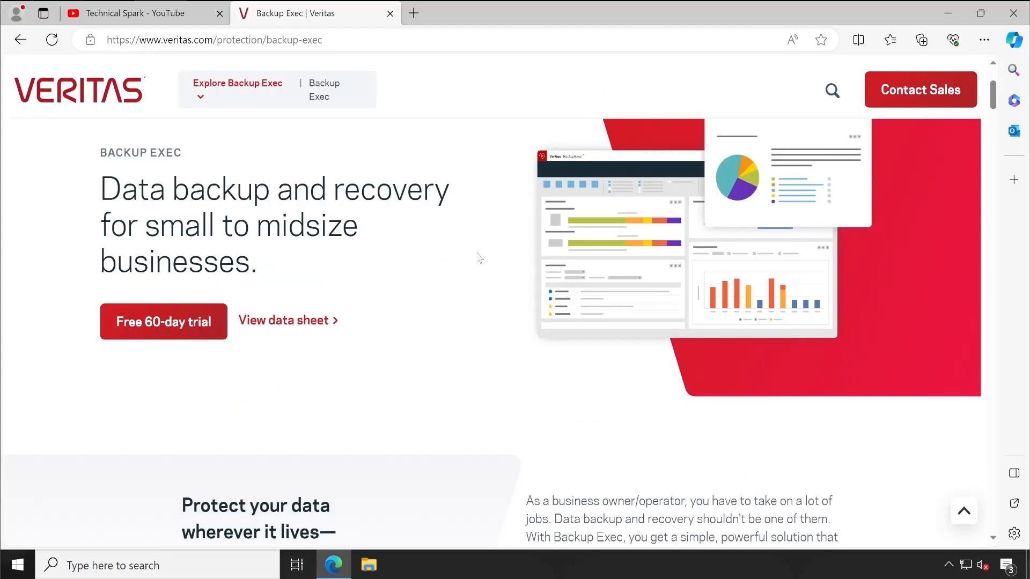
pyautogui.moveTo(480, 247)
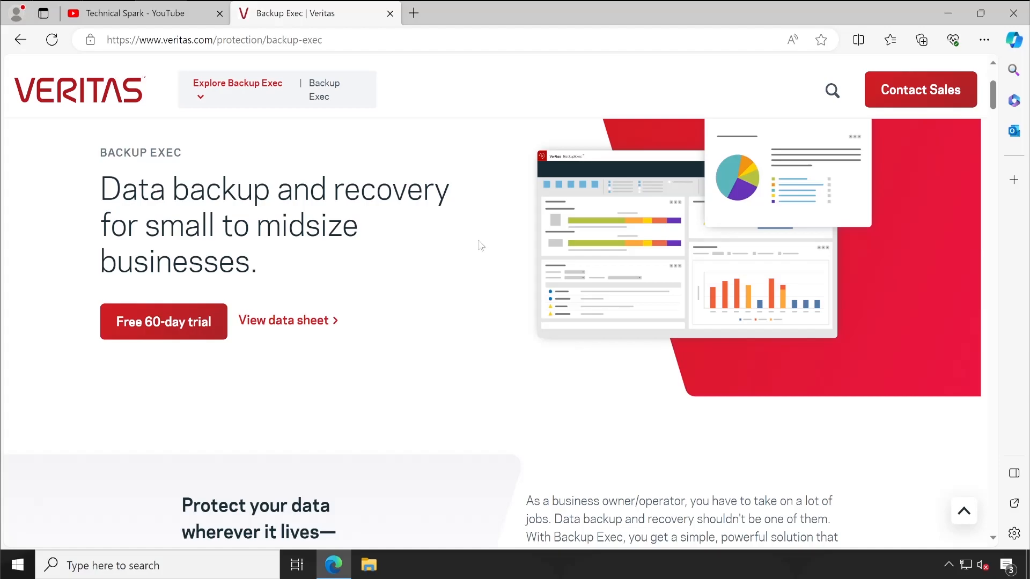
pyautogui.moveTo(493, 296)
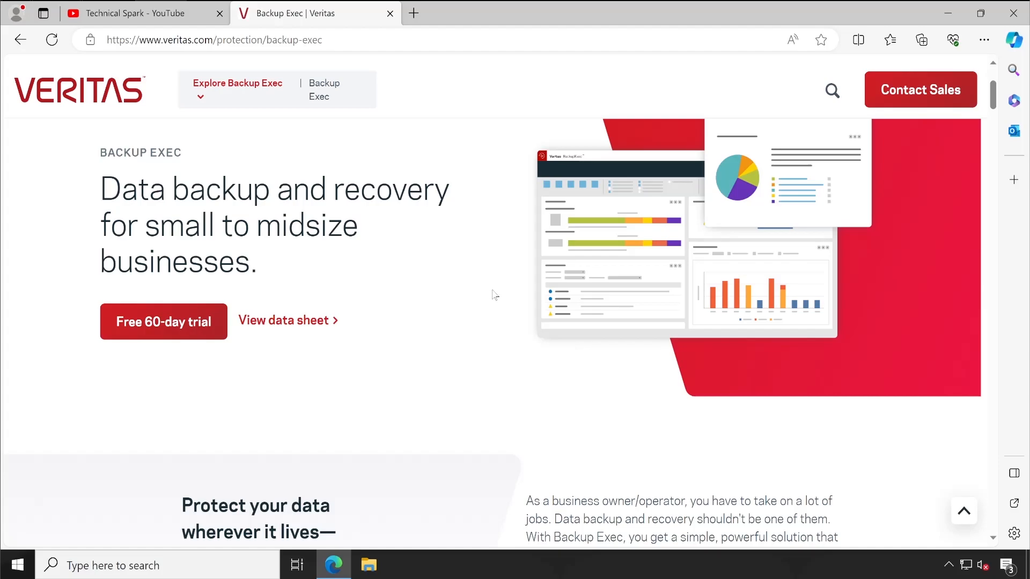
pyautogui.moveTo(493, 295)
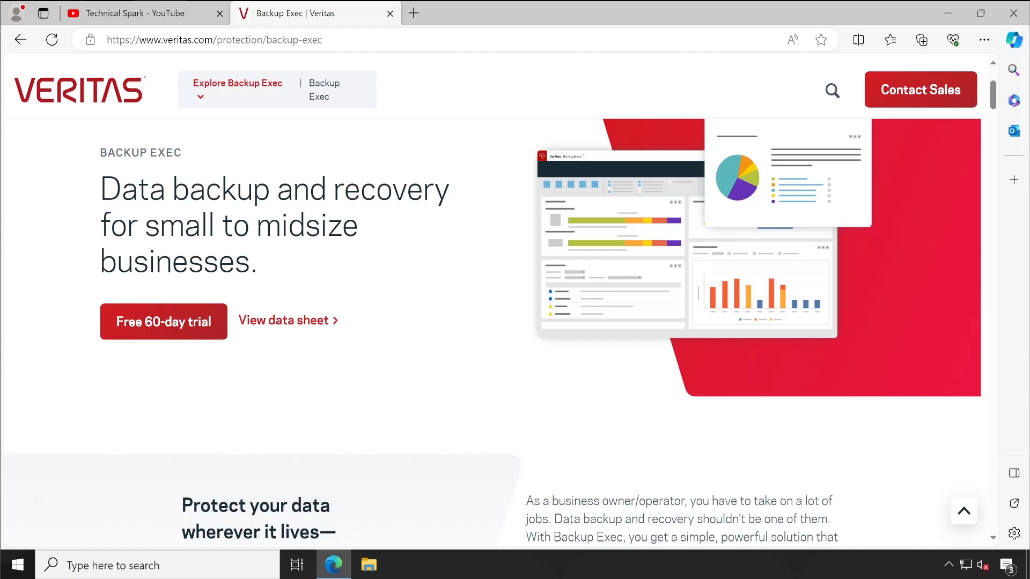
pyautogui.scroll(-3)
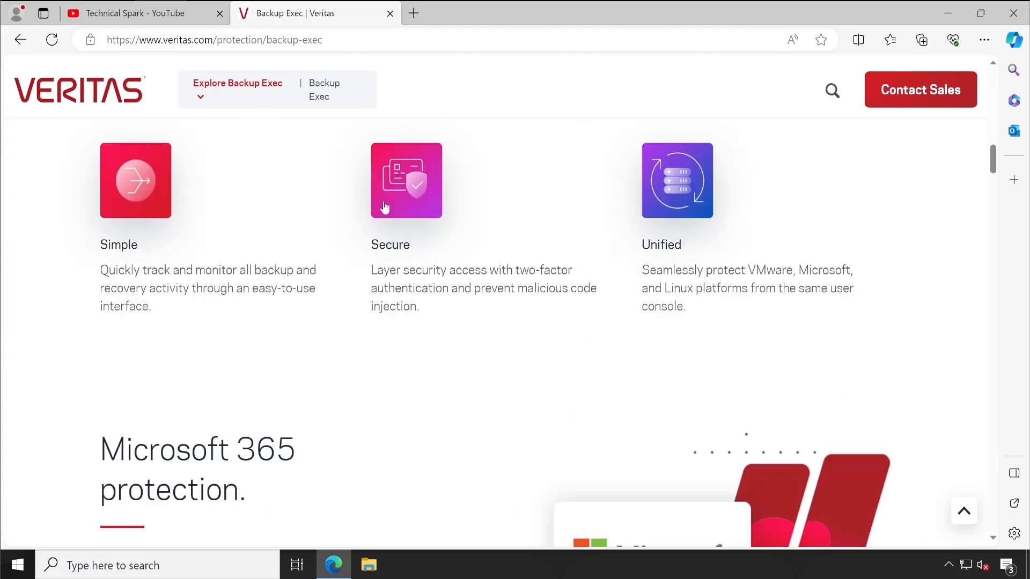
pyautogui.scroll(-3)
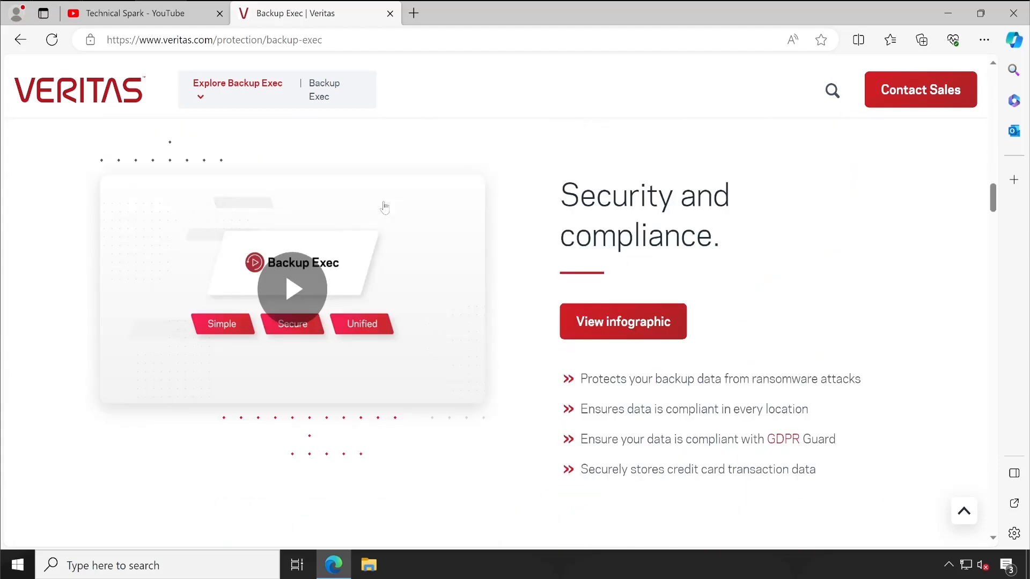
pyautogui.scroll(-3)
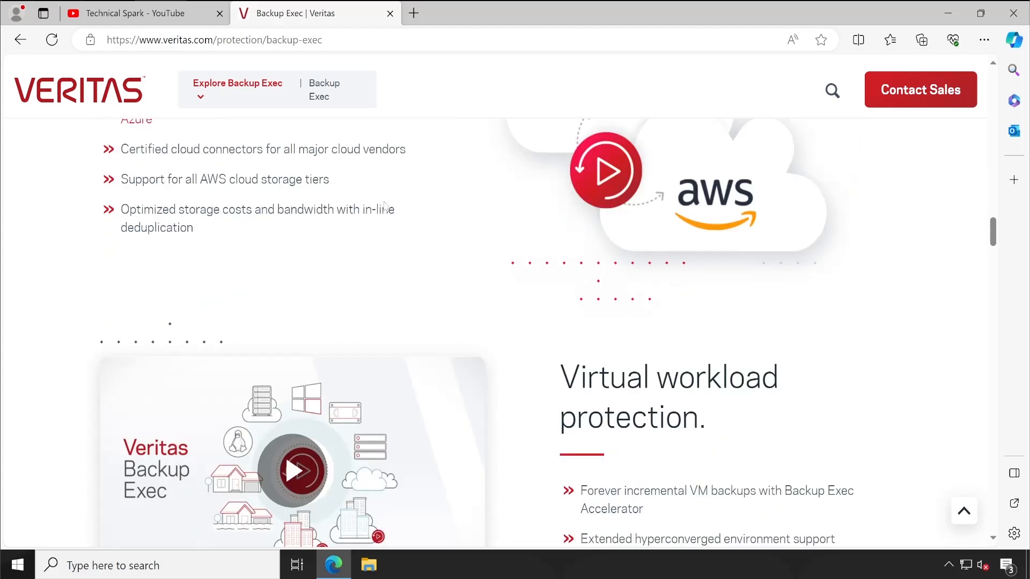
pyautogui.scroll(-3)
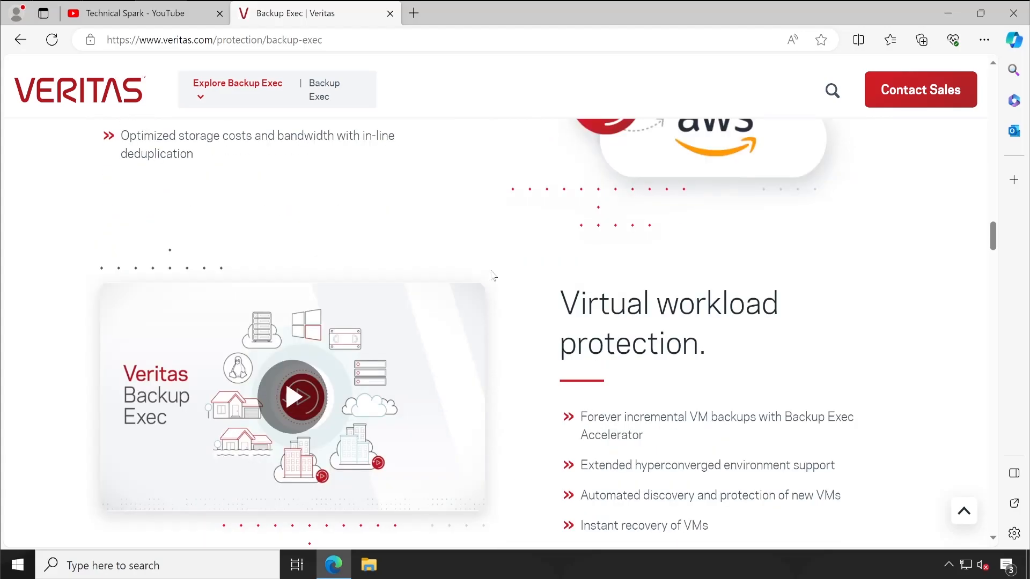
pyautogui.scroll(-3)
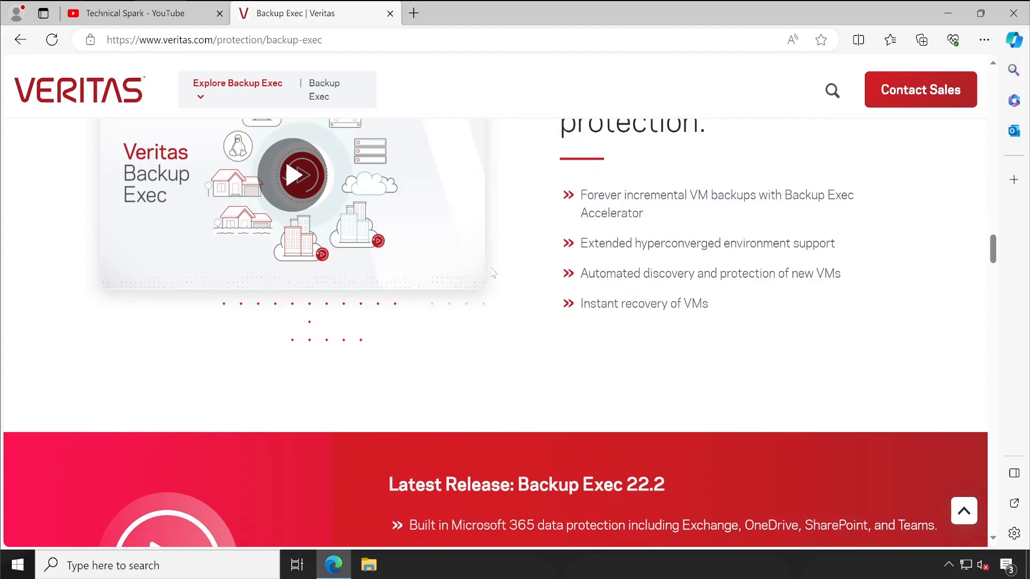
pyautogui.scroll(-3)
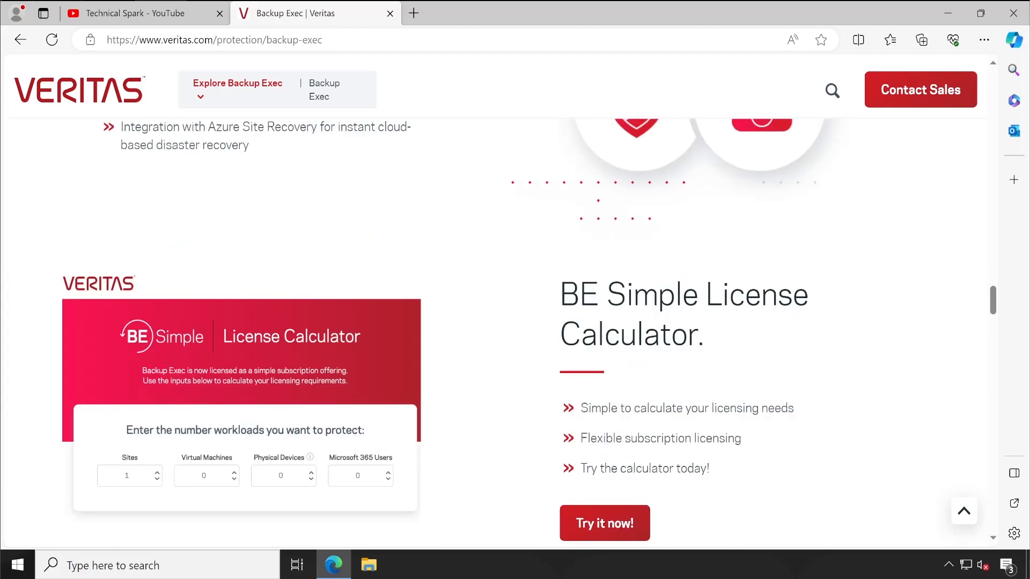
# Continue down to the resources and Contact Sales sections, then scroll back toward the top.
pyautogui.scroll(-3)
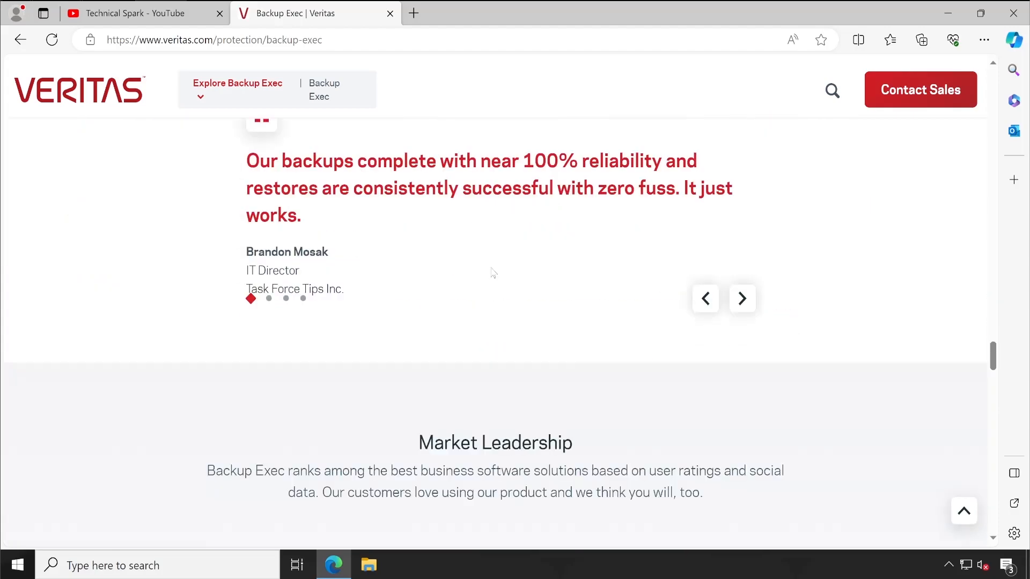
pyautogui.scroll(-3)
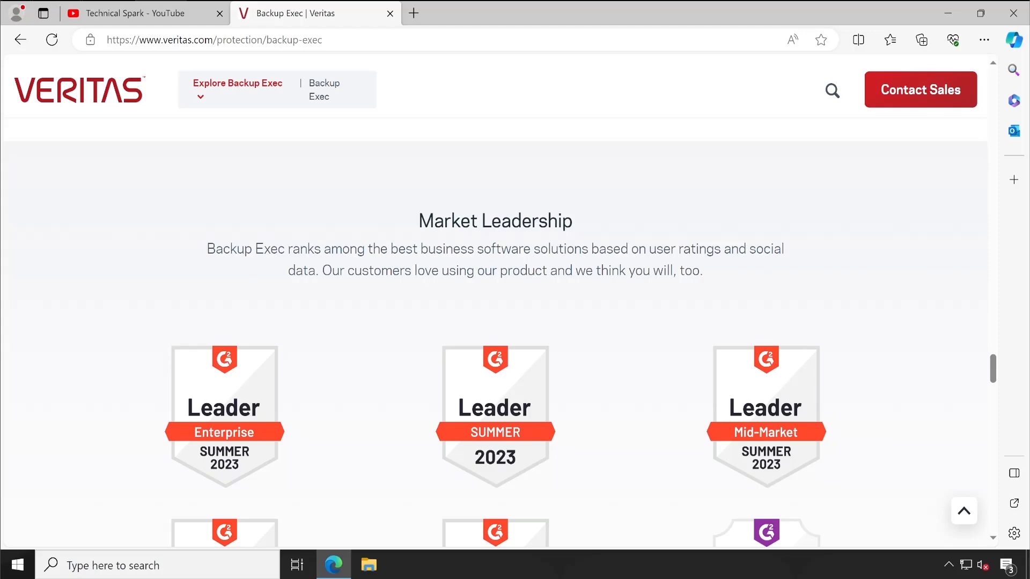
pyautogui.scroll(-3)
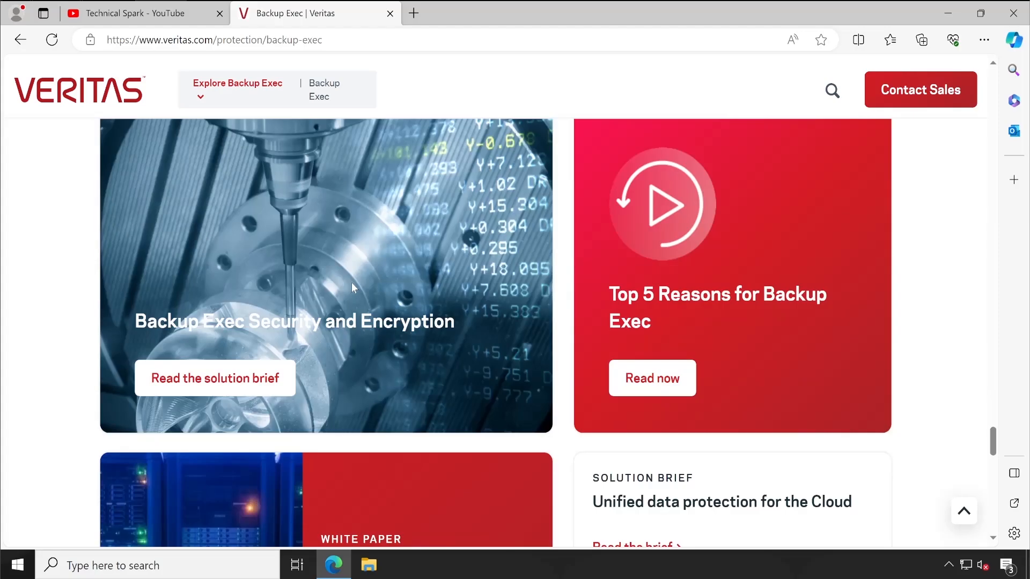
pyautogui.scroll(-3)
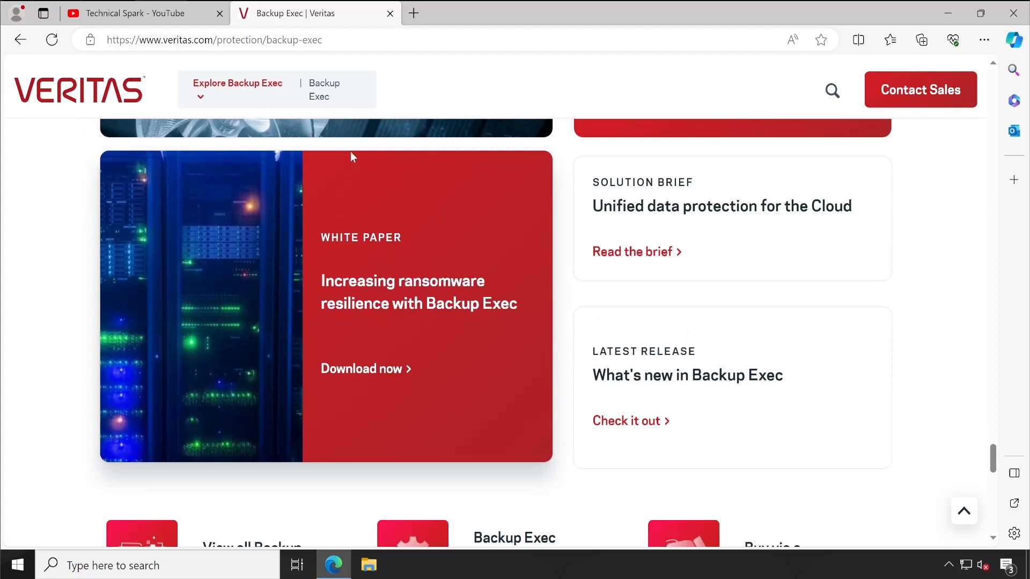
pyautogui.moveTo(366, 251)
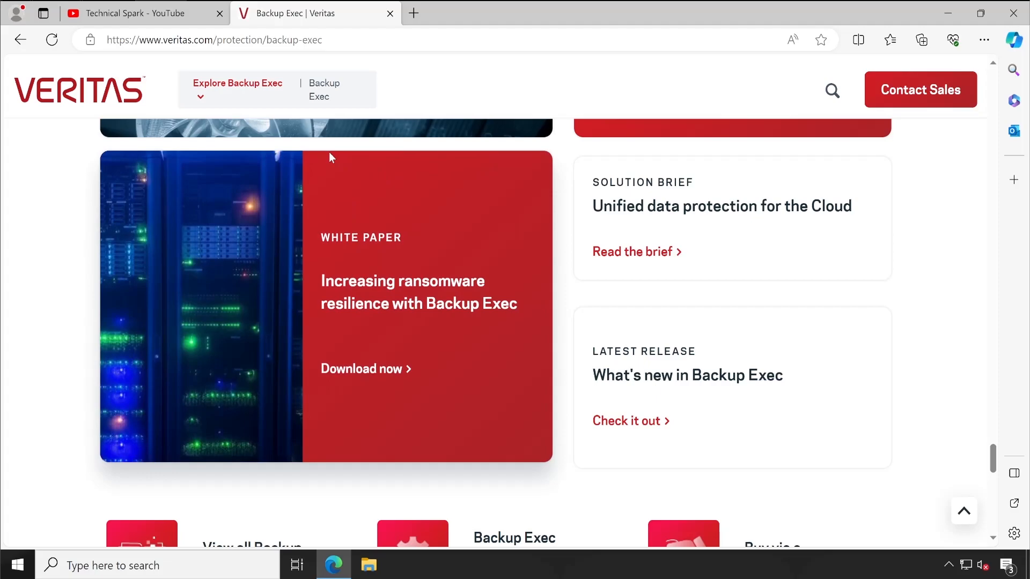
pyautogui.scroll(-3)
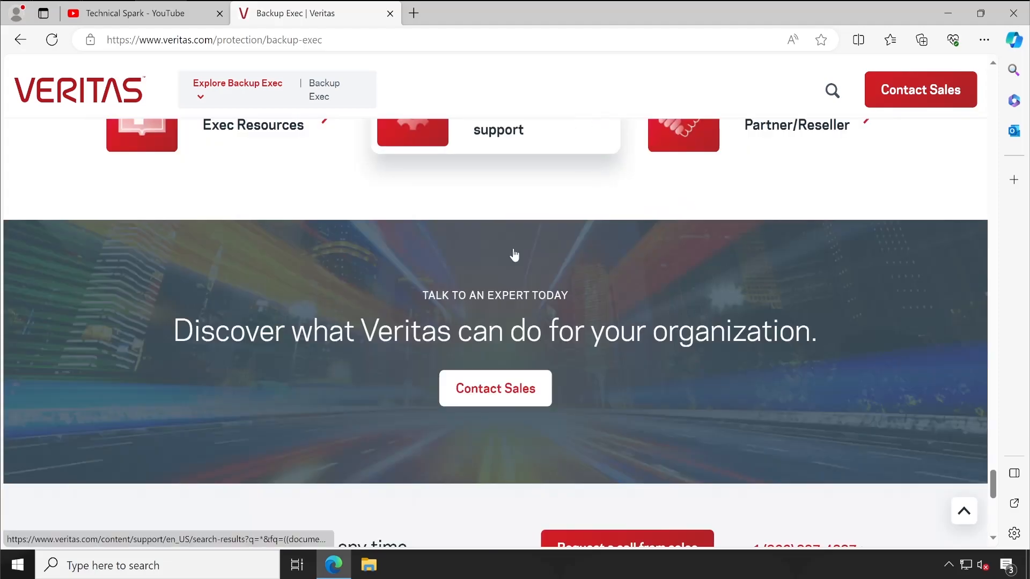
pyautogui.scroll(3)
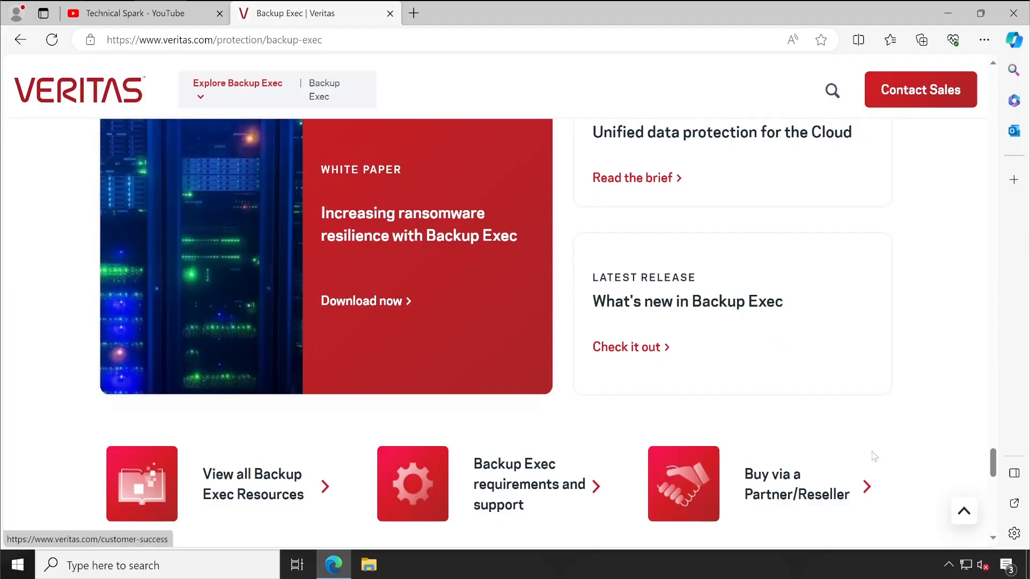
pyautogui.scroll(3)
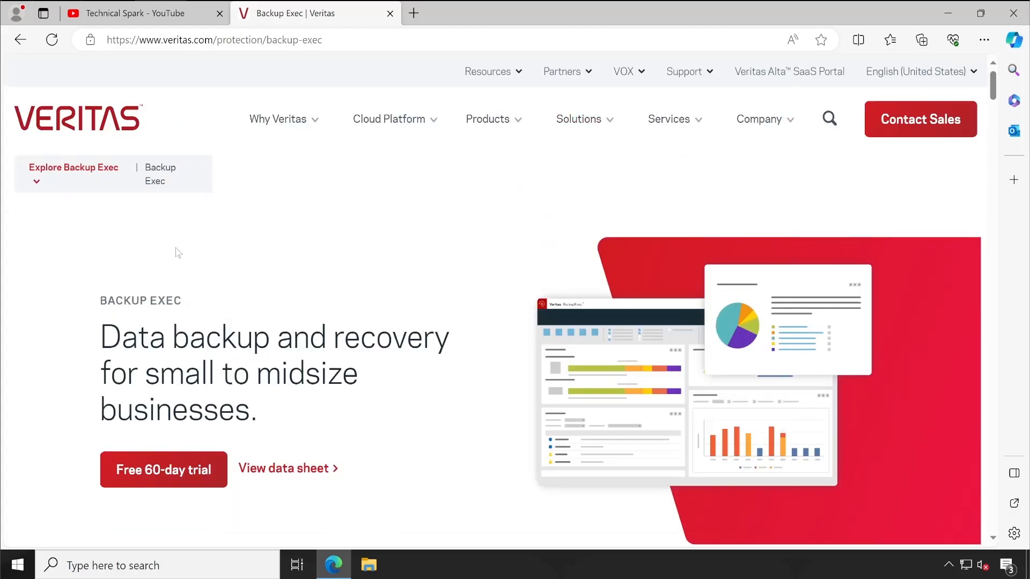
pyautogui.moveTo(507, 350)
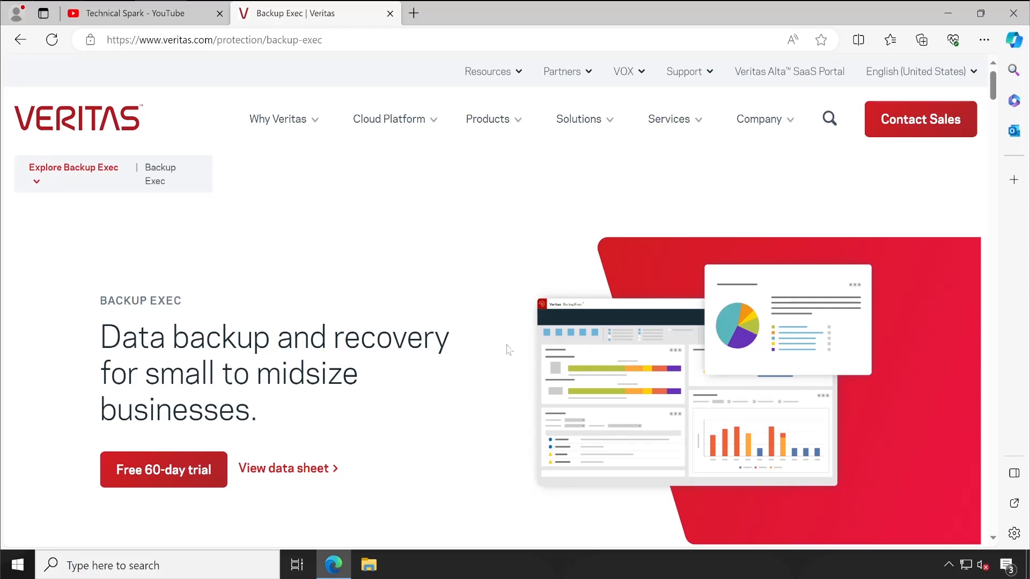
pyautogui.moveTo(498, 273)
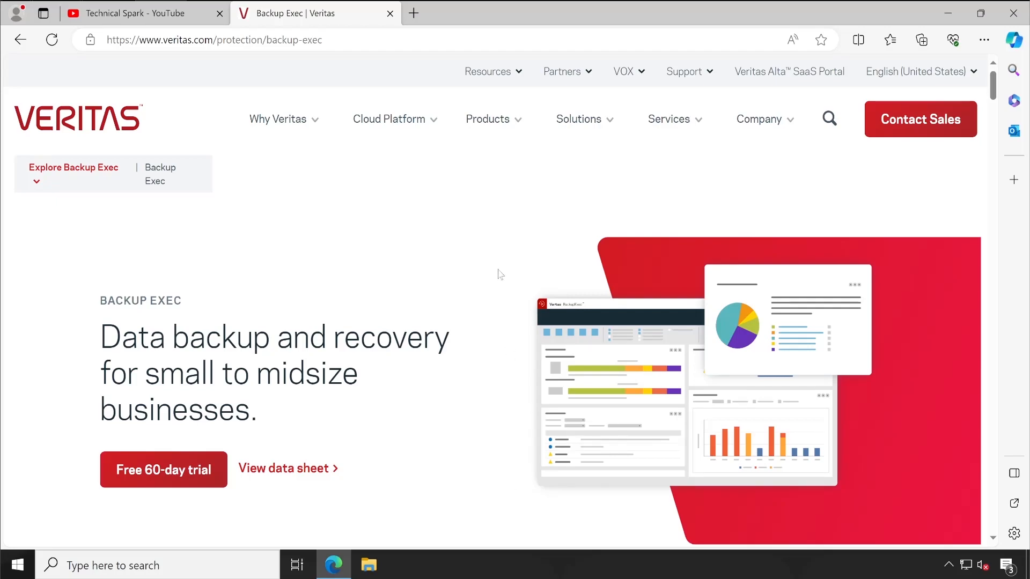
pyautogui.moveTo(495, 244)
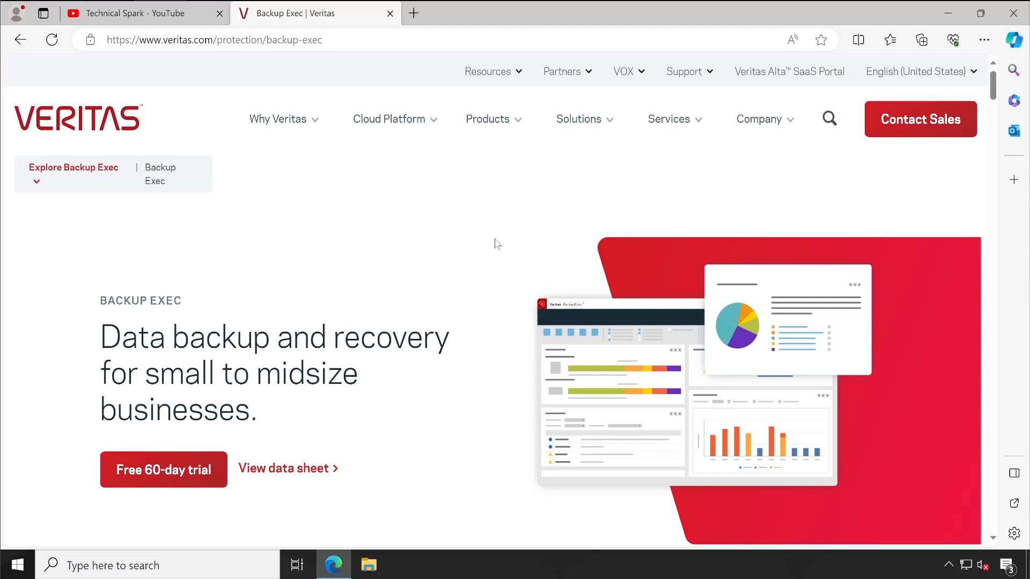
pyautogui.moveTo(501, 236)
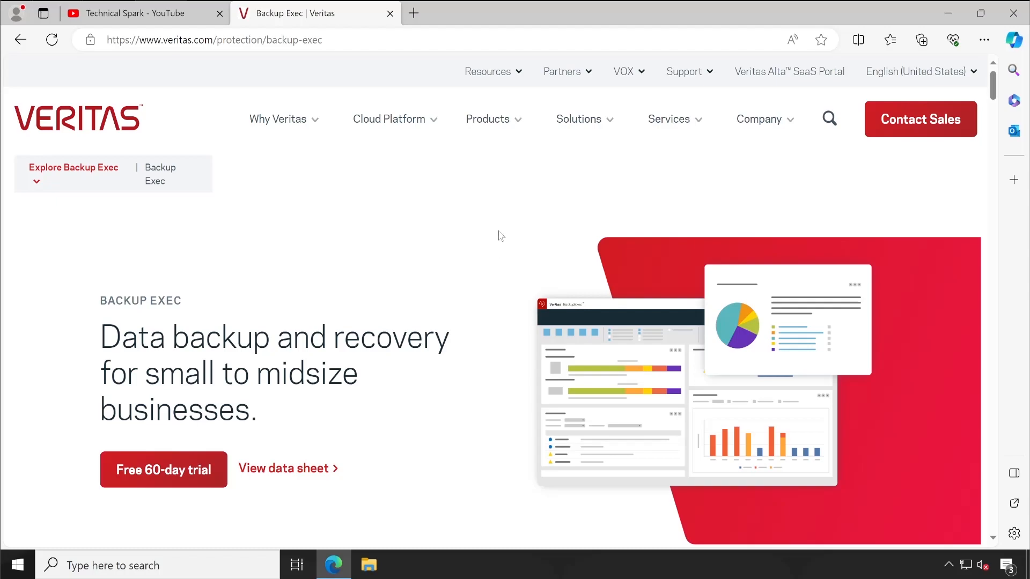
pyautogui.moveTo(548, 262)
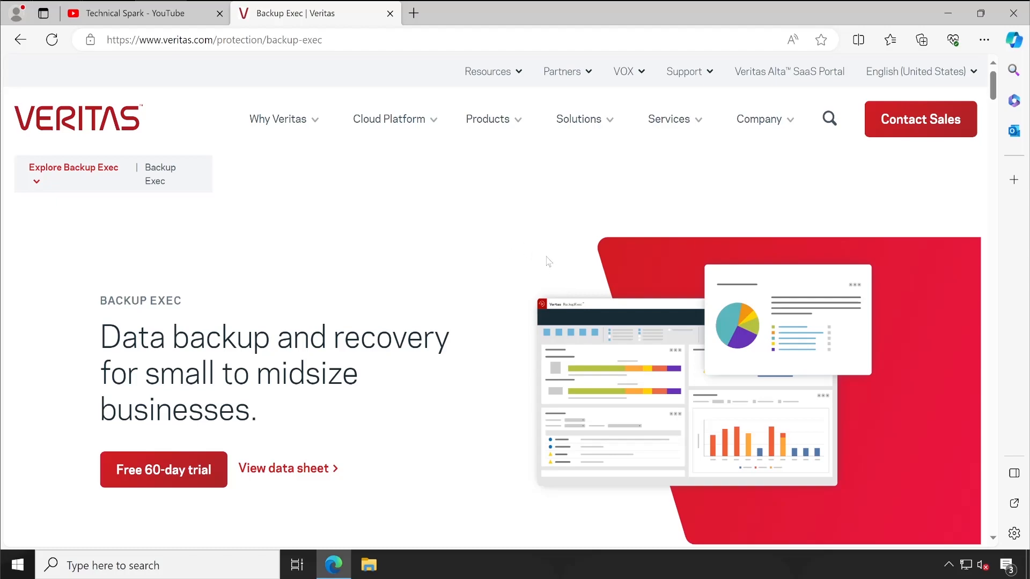
pyautogui.moveTo(517, 375)
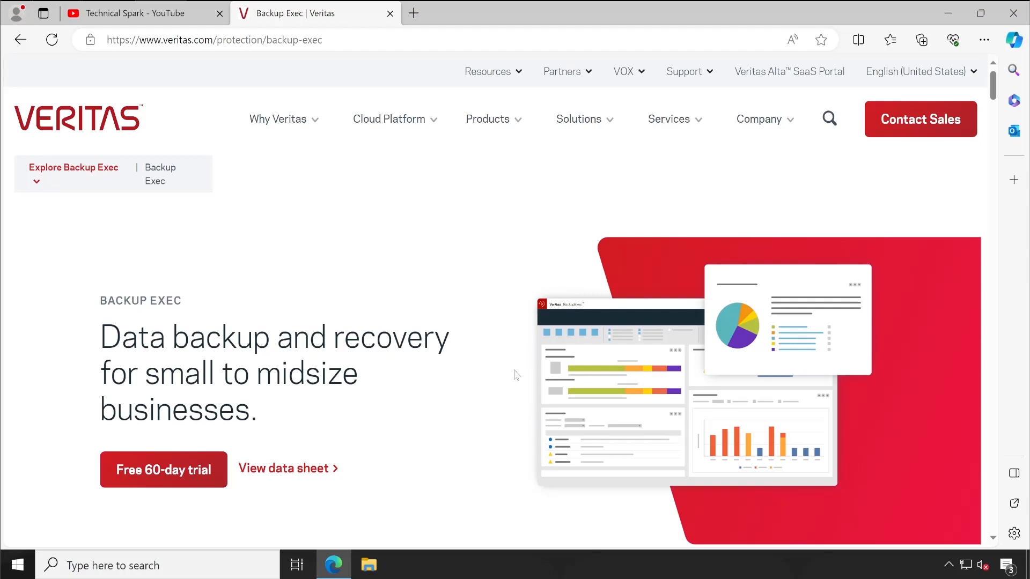
pyautogui.moveTo(400, 221)
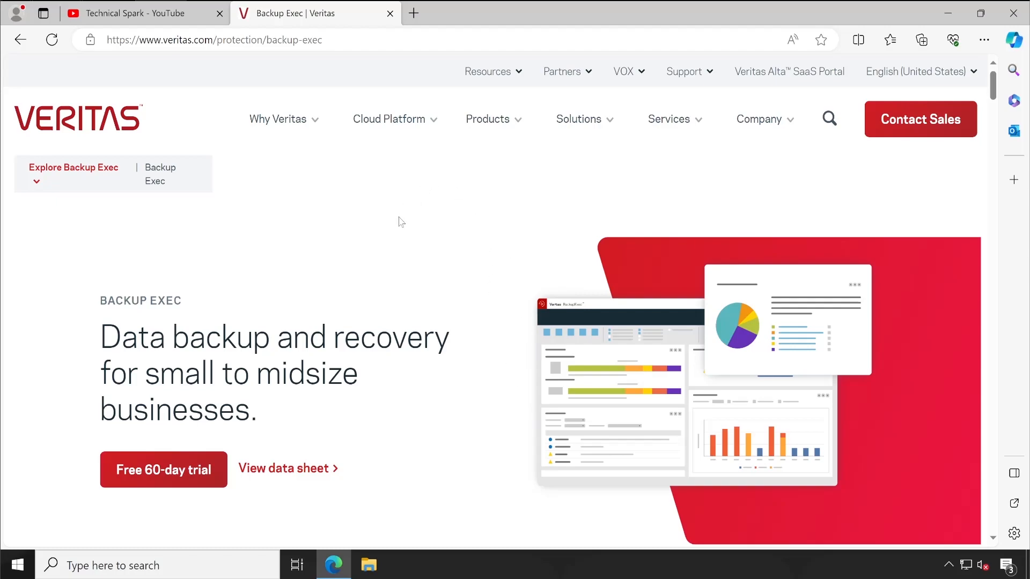
pyautogui.moveTo(372, 186)
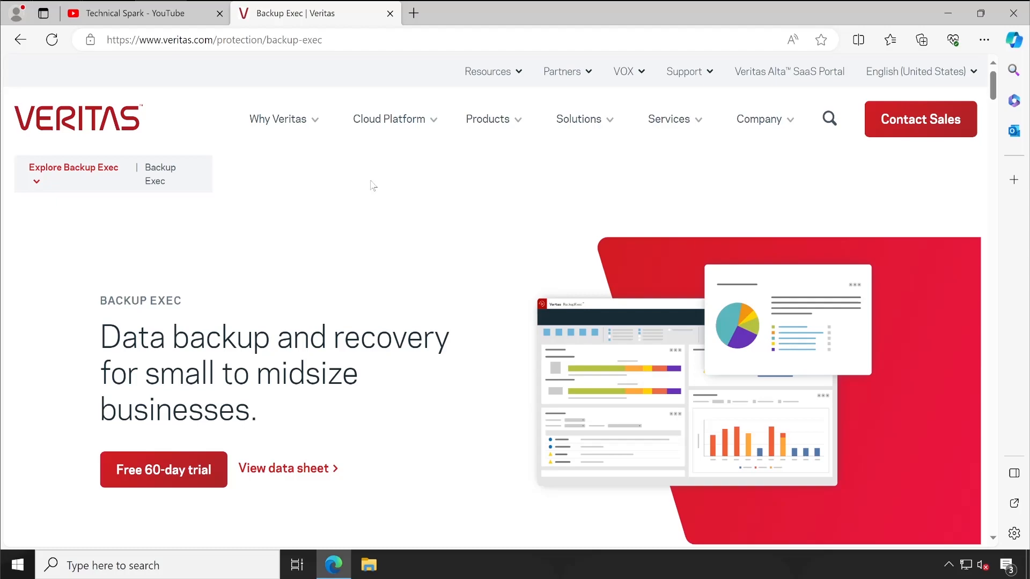
pyautogui.moveTo(423, 304)
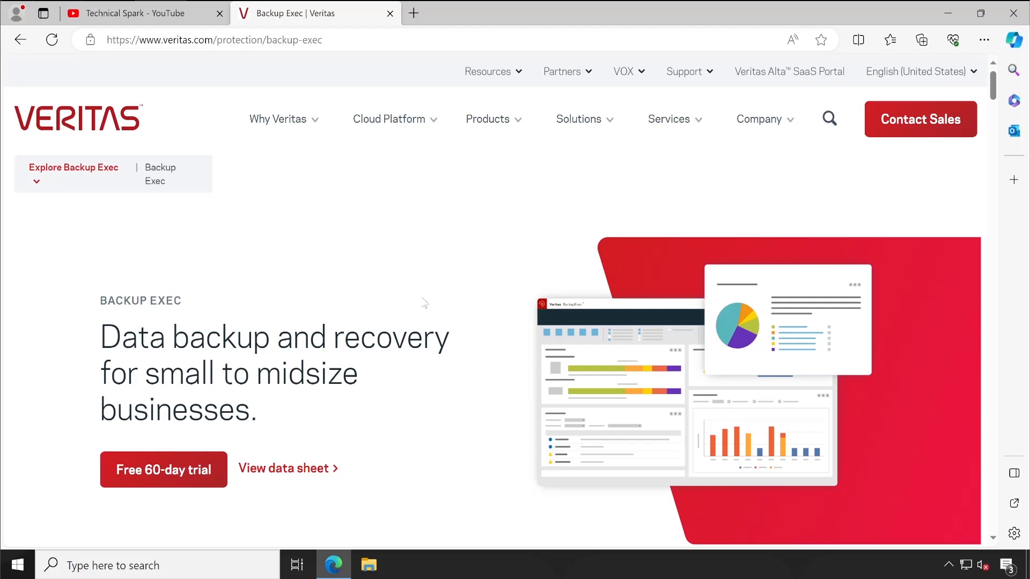
pyautogui.moveTo(498, 261)
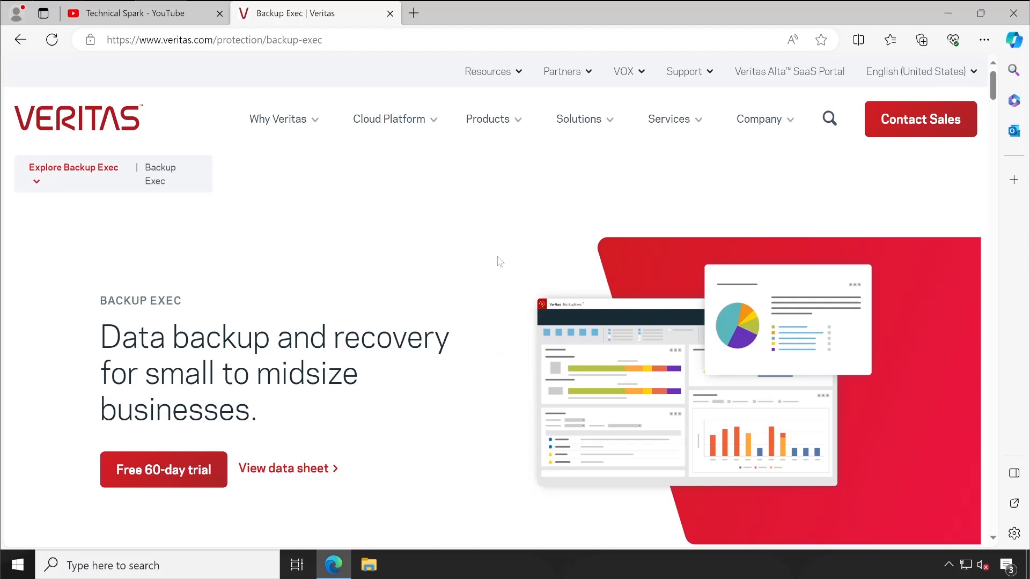
pyautogui.moveTo(370, 191)
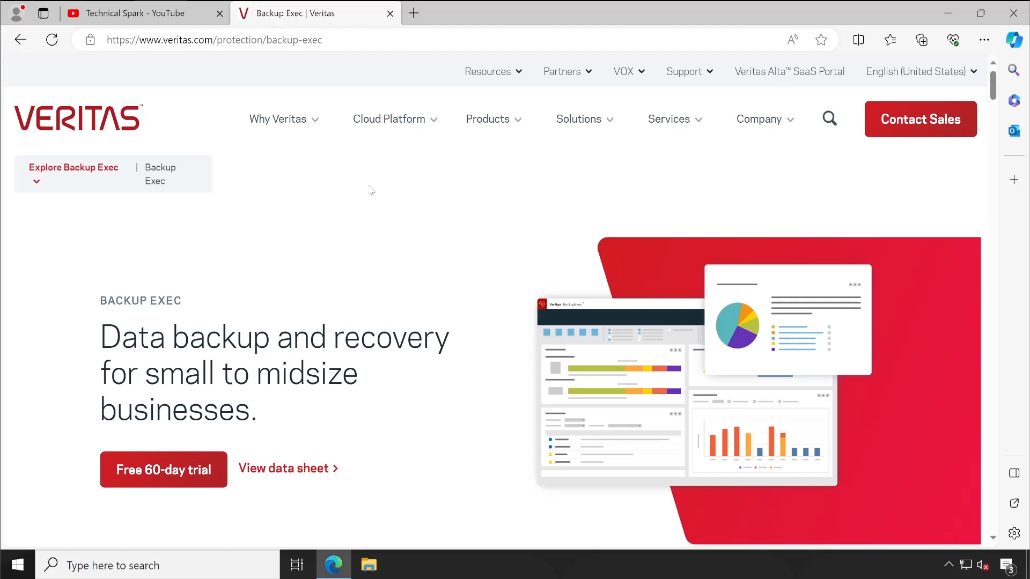
# Return to the Technical Spark channel, show the Join membership prompt and dismiss it.
pyautogui.click(135, 13)
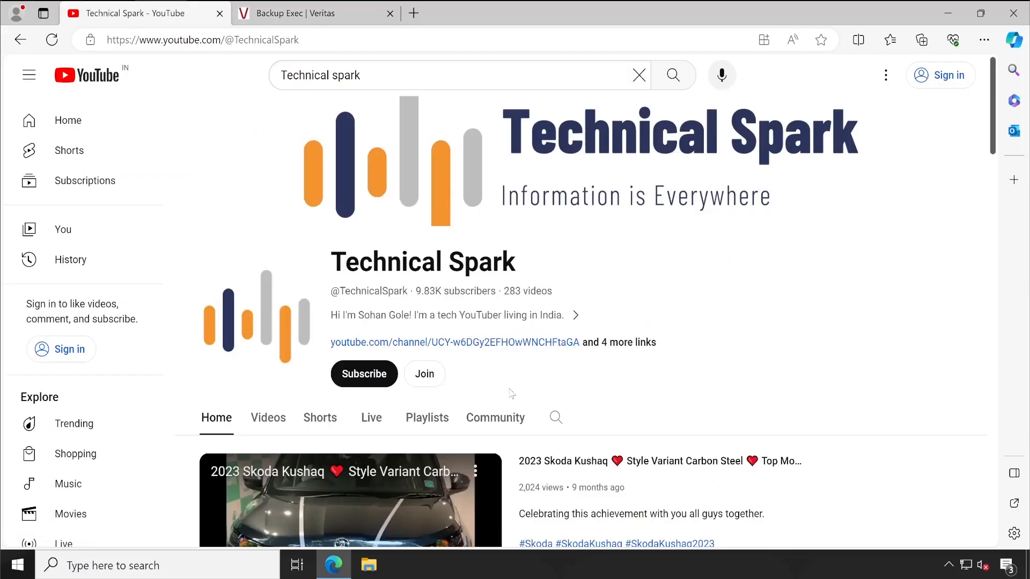
pyautogui.click(423, 373)
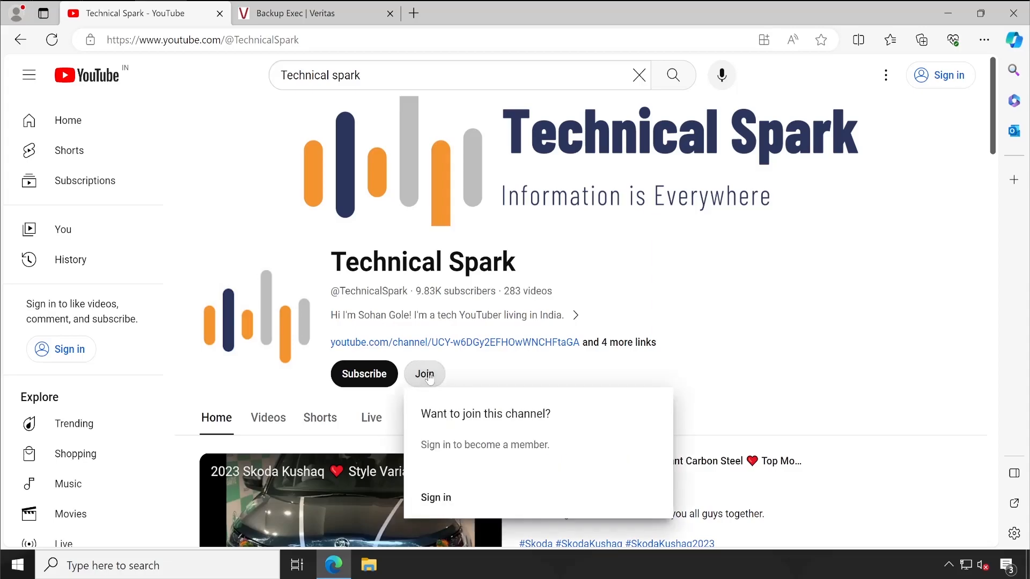
pyautogui.moveTo(463, 375)
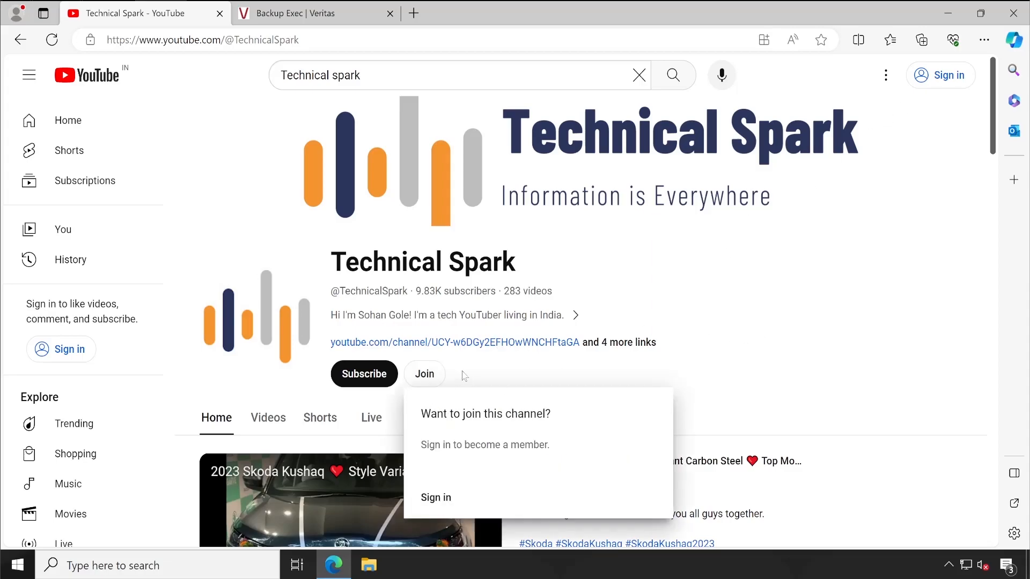
pyautogui.click(425, 373)
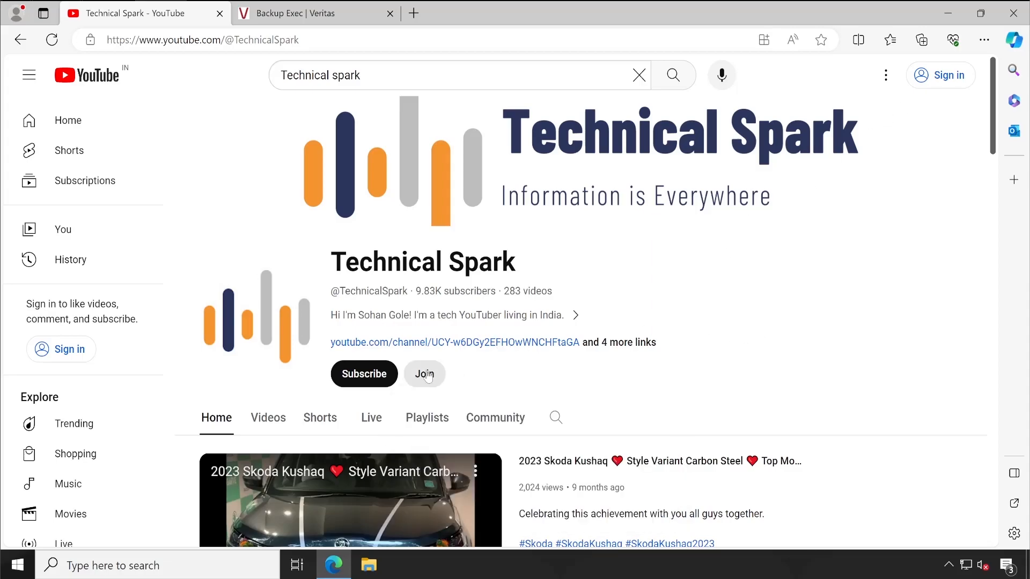
pyautogui.moveTo(250, 64)
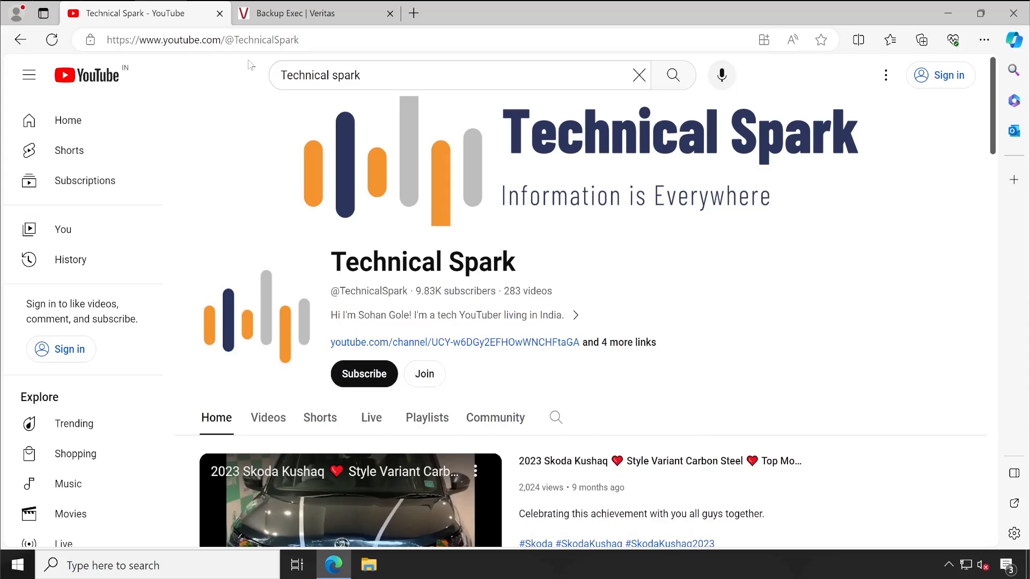
# Return to the 'Backup Exec | Veritas' tab with the product page in front.
pyautogui.click(316, 13)
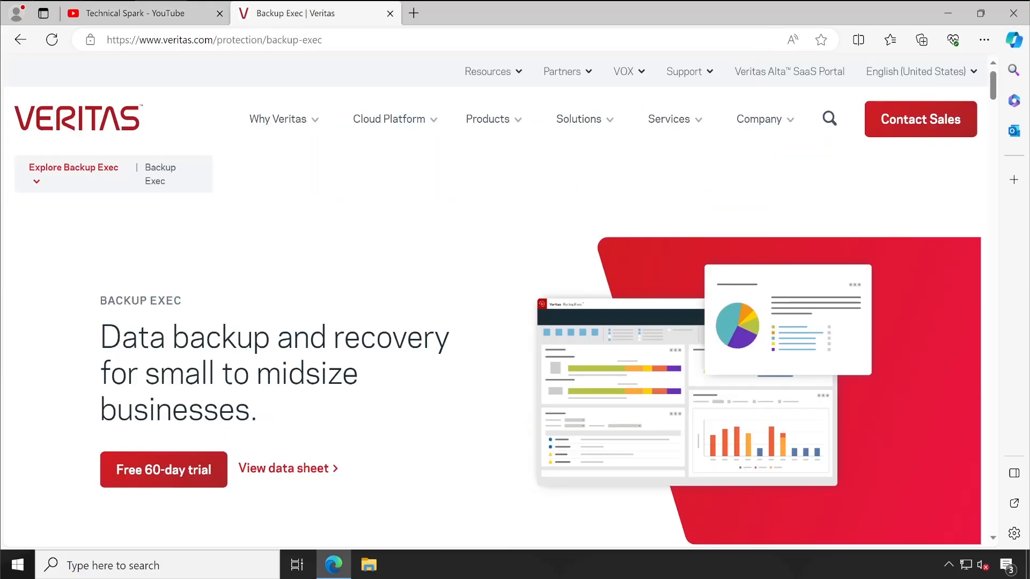
pyautogui.moveTo(401, 238)
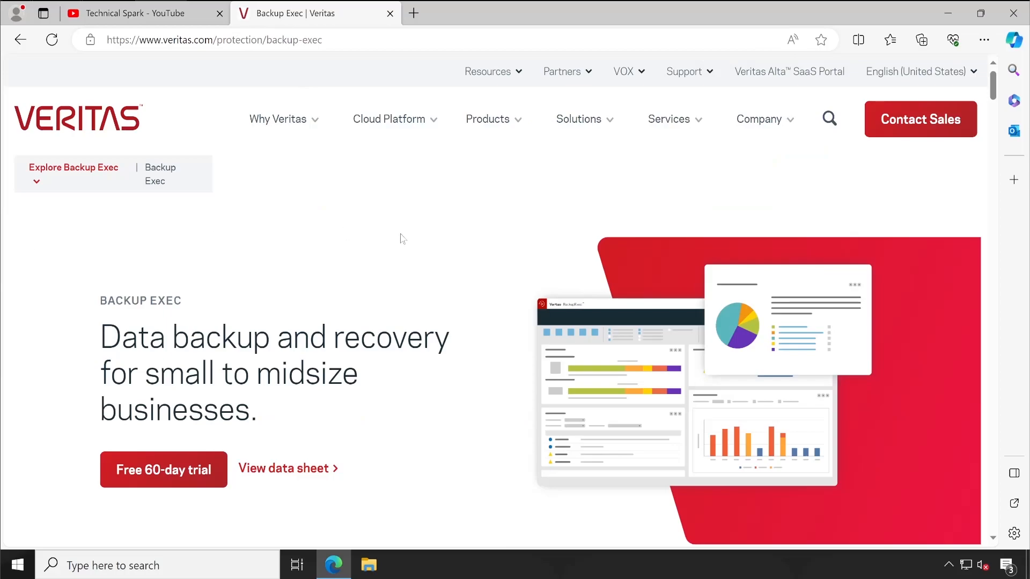
pyautogui.moveTo(419, 239)
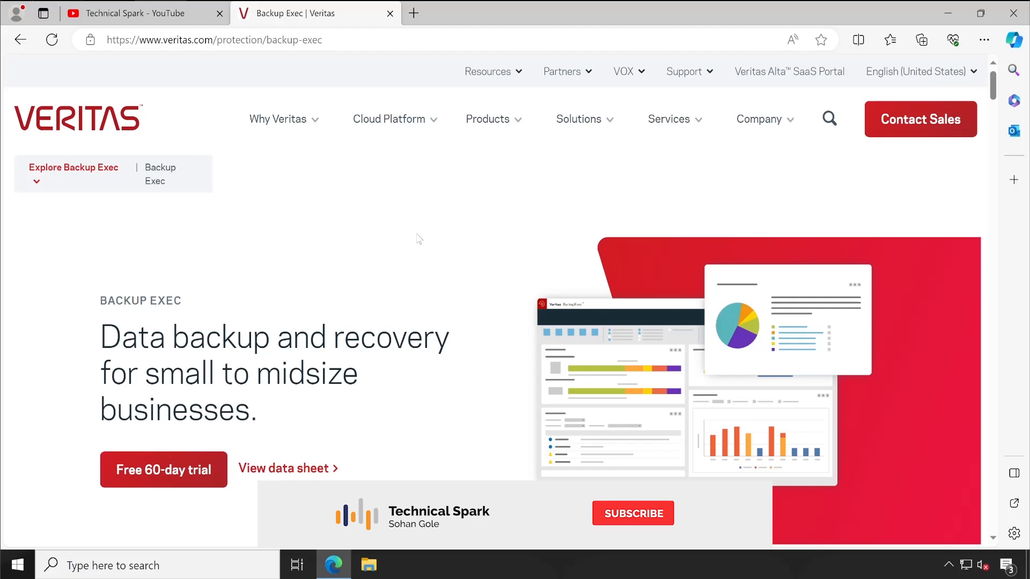
pyautogui.click(631, 512)
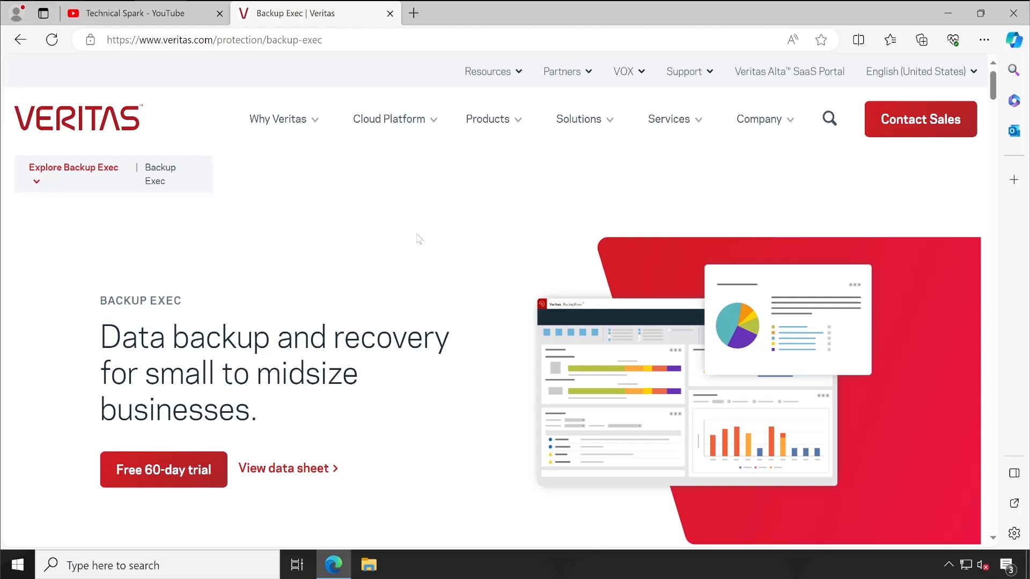
pyautogui.moveTo(177, 253)
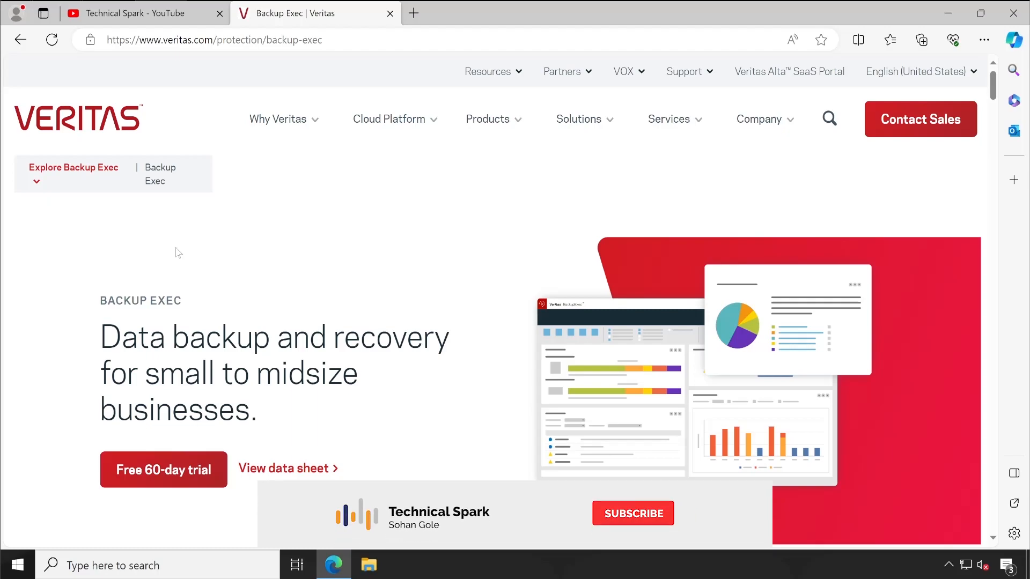
pyautogui.click(631, 512)
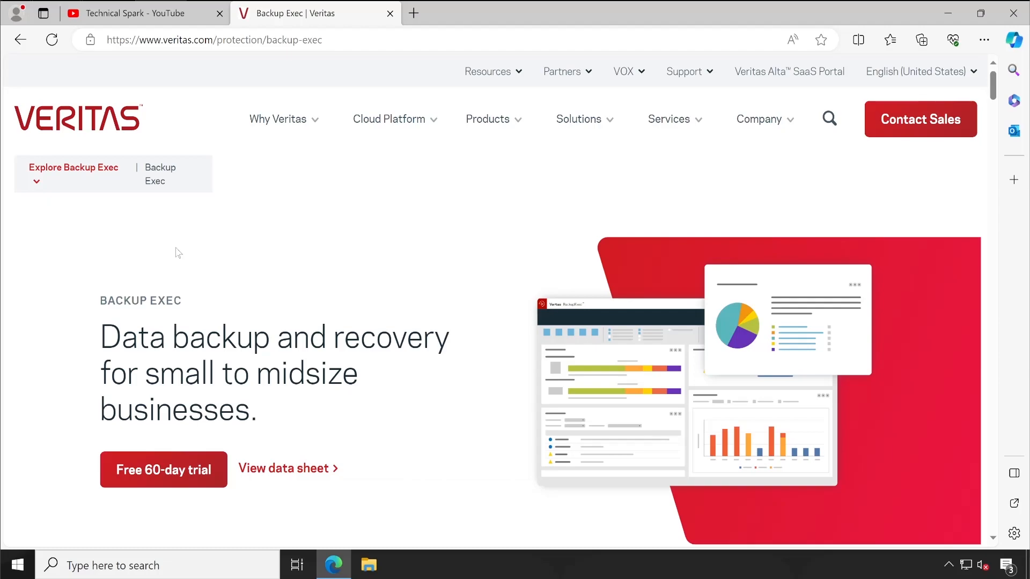
pyautogui.moveTo(417, 238)
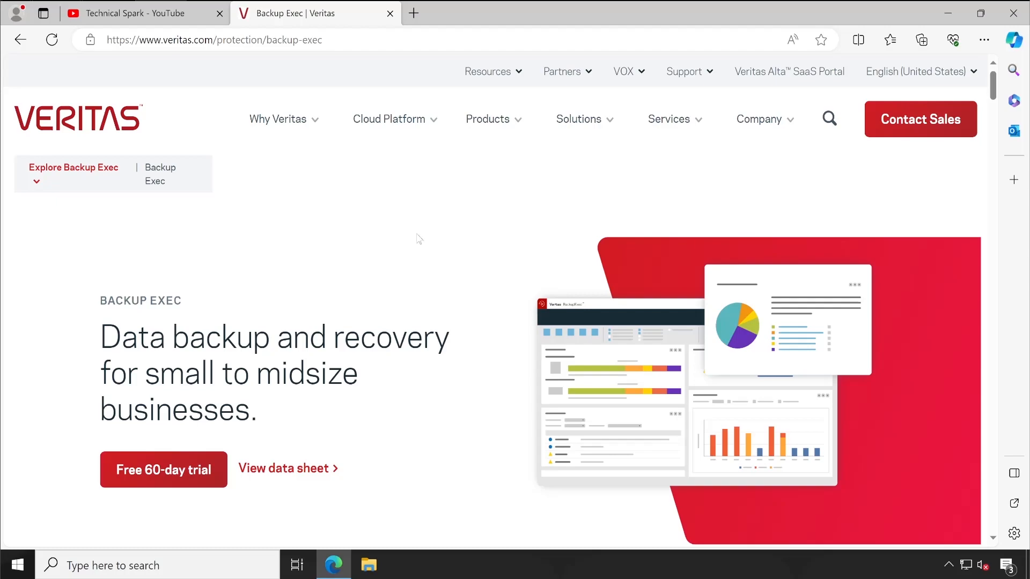